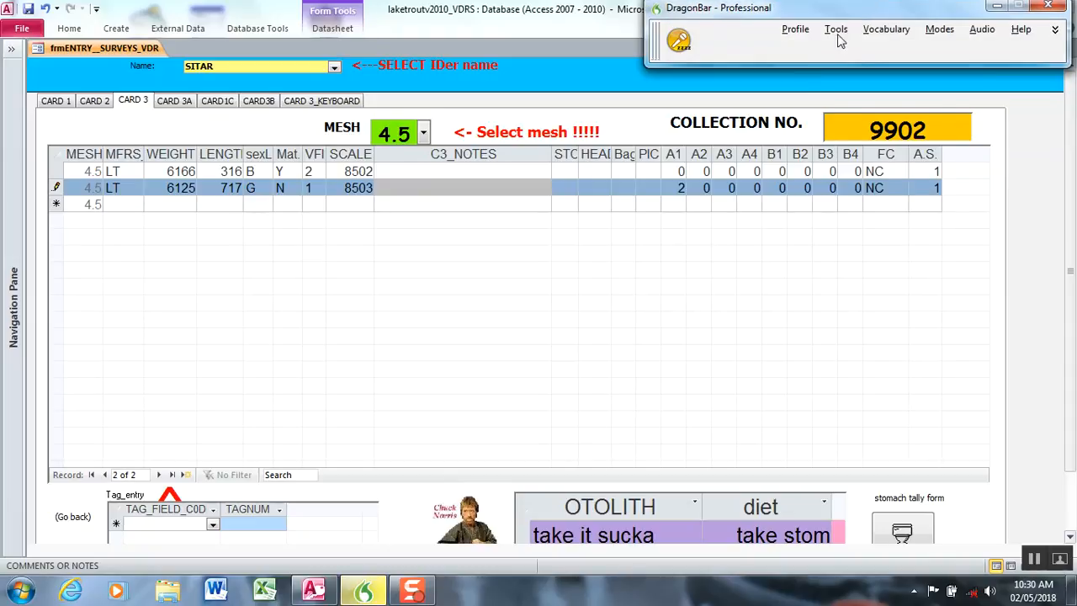
Step: Bring up the DragonBar Tools menu listing Dragon's utilities
left_click(835, 29)
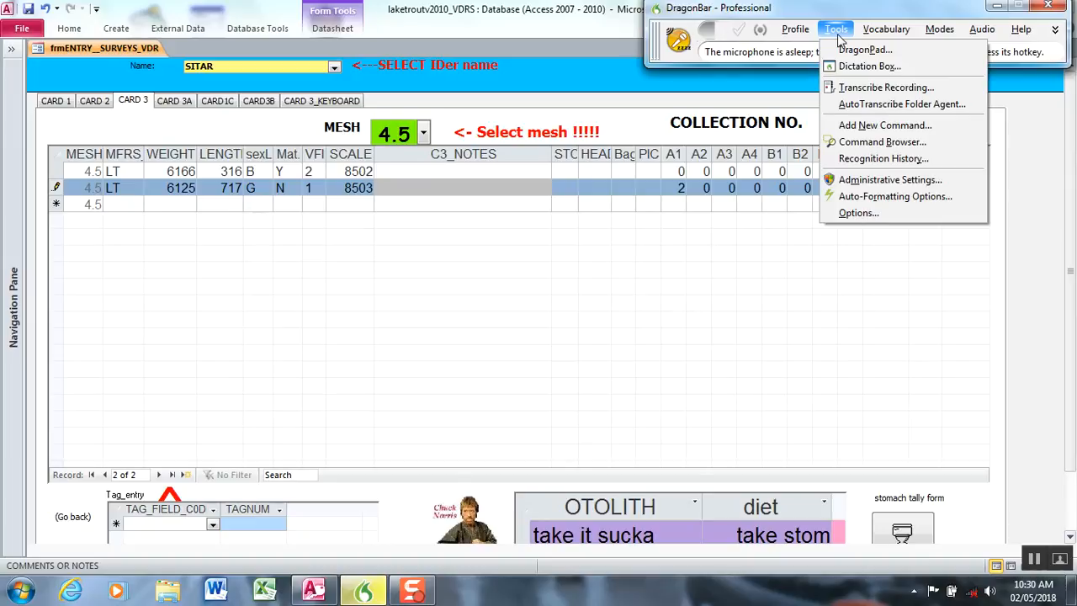
mouse_move(865, 48)
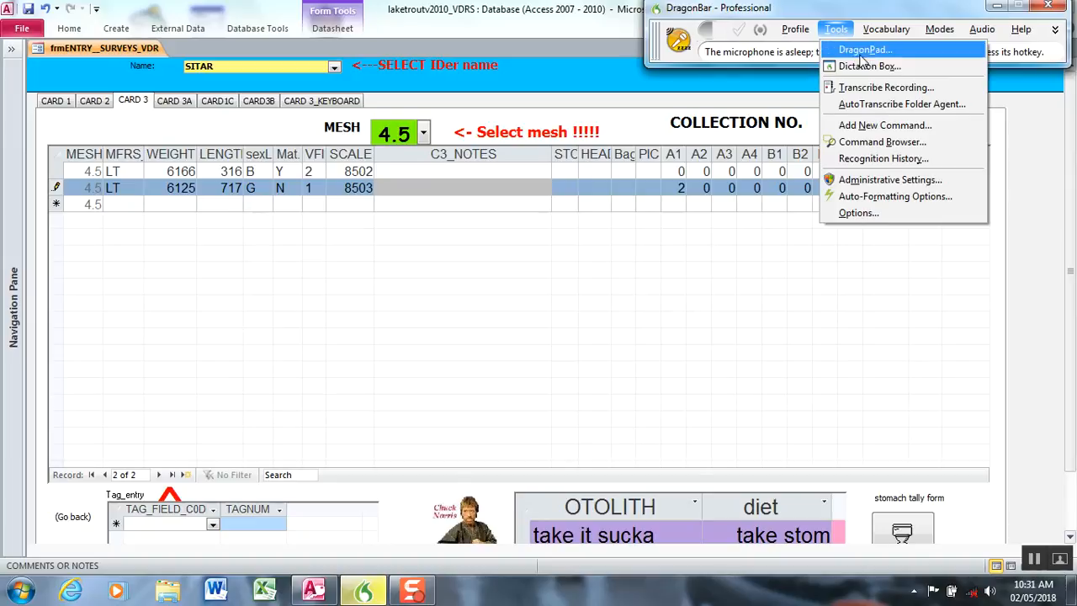
Step: In the Command Browser's Manage mode, select Global Commands and start an Import from command_files
left_click(882, 141)
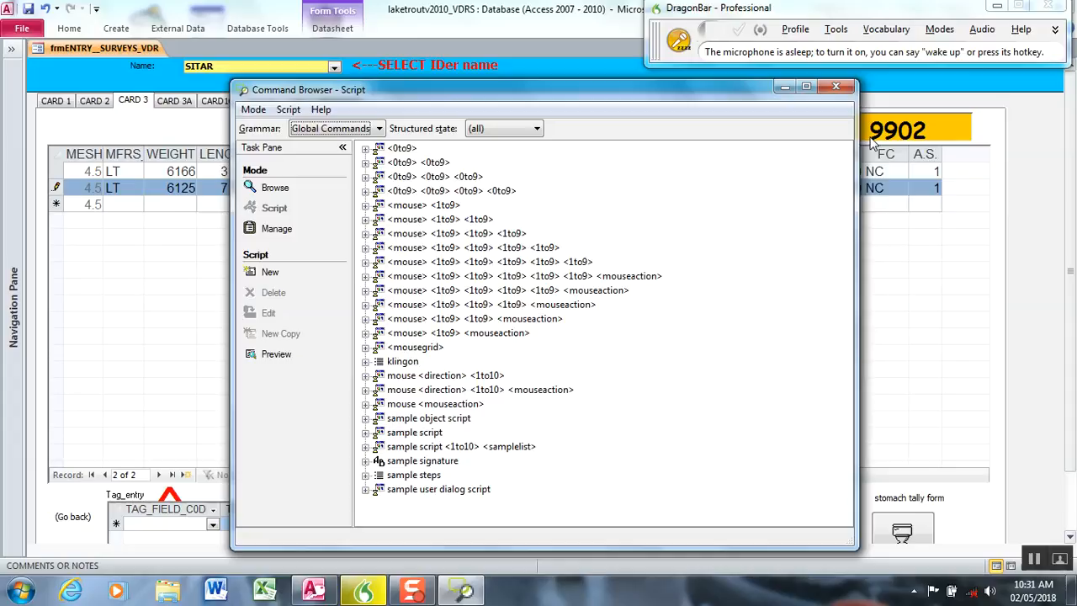
mouse_move(290, 239)
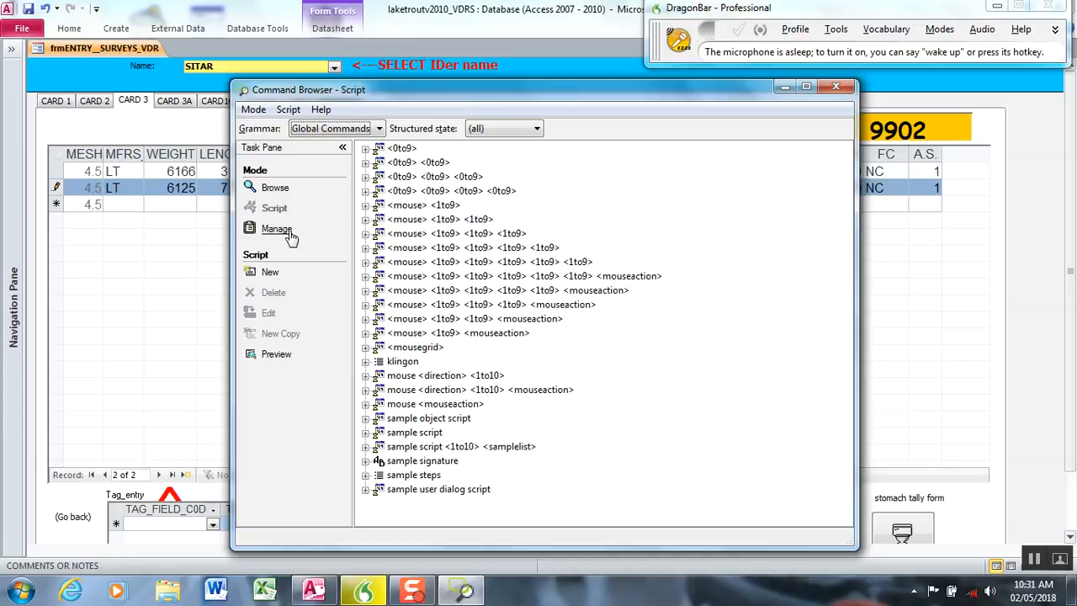
left_click(278, 229)
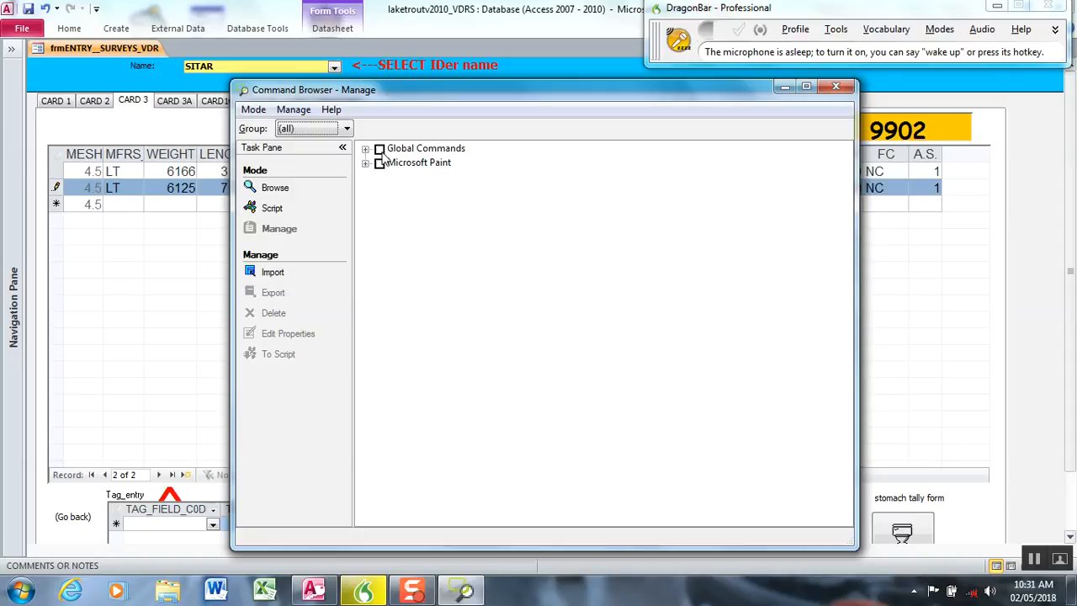
left_click(380, 148)
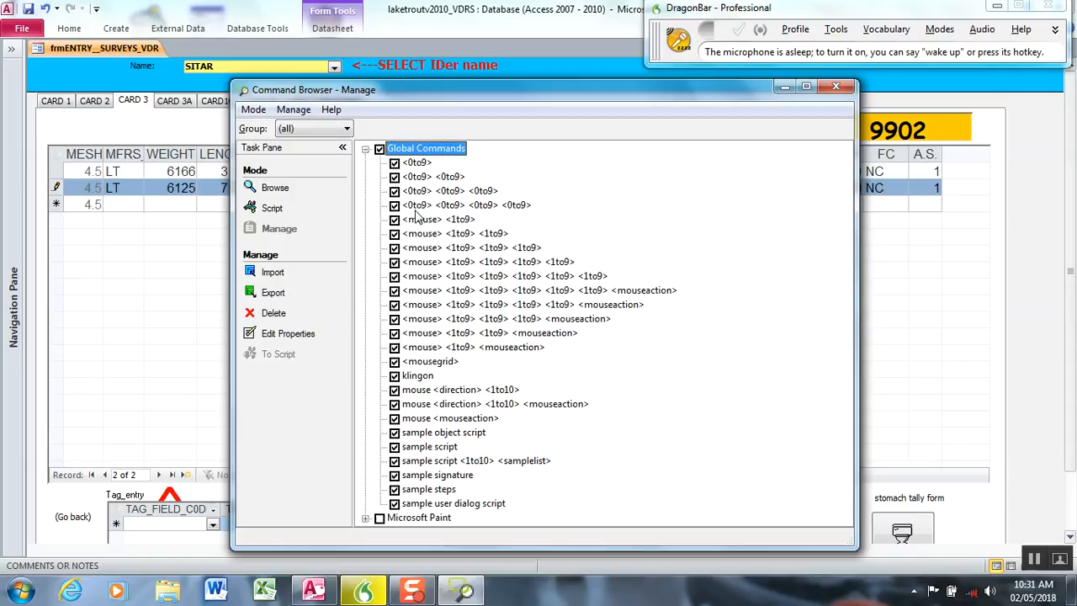
mouse_move(431, 380)
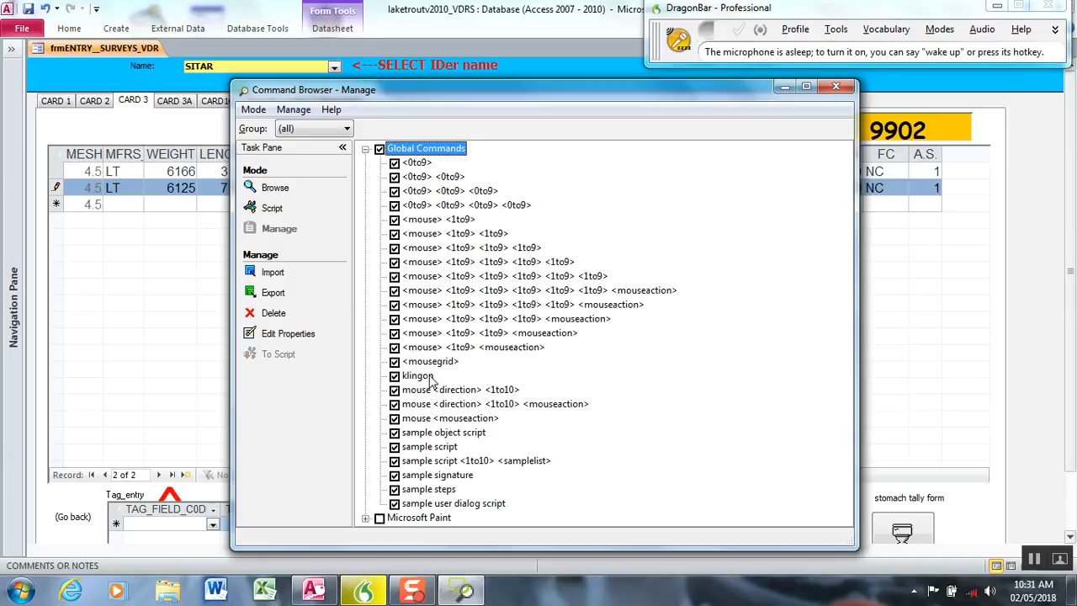
left_click(272, 273)
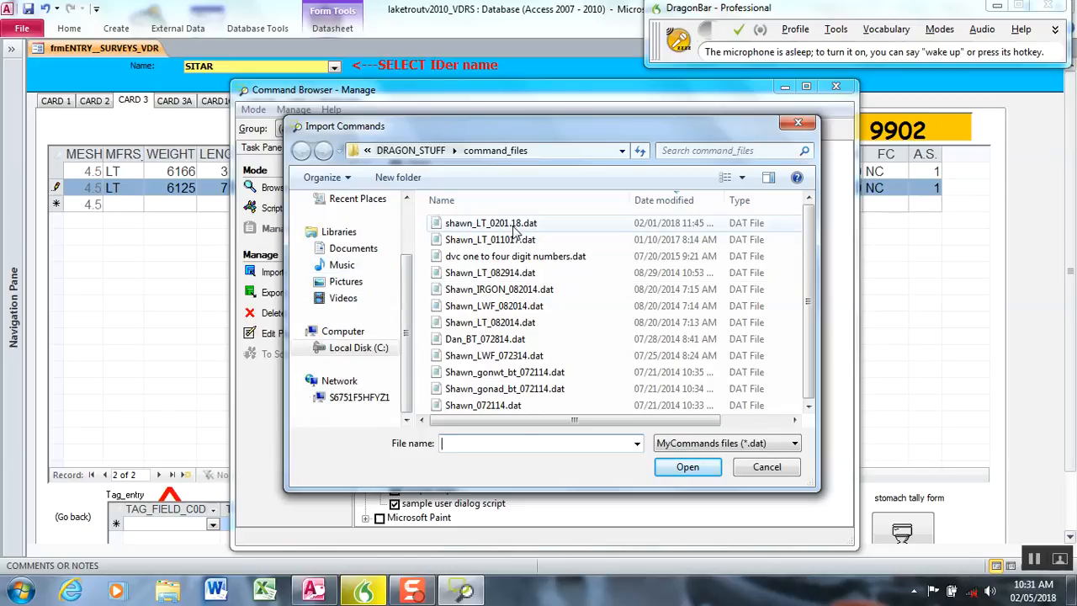
Step: Import shawn_LT_0201.18.dat, answering Yes to All so duplicates are overwritten, and dismiss the success message
left_click(492, 222)
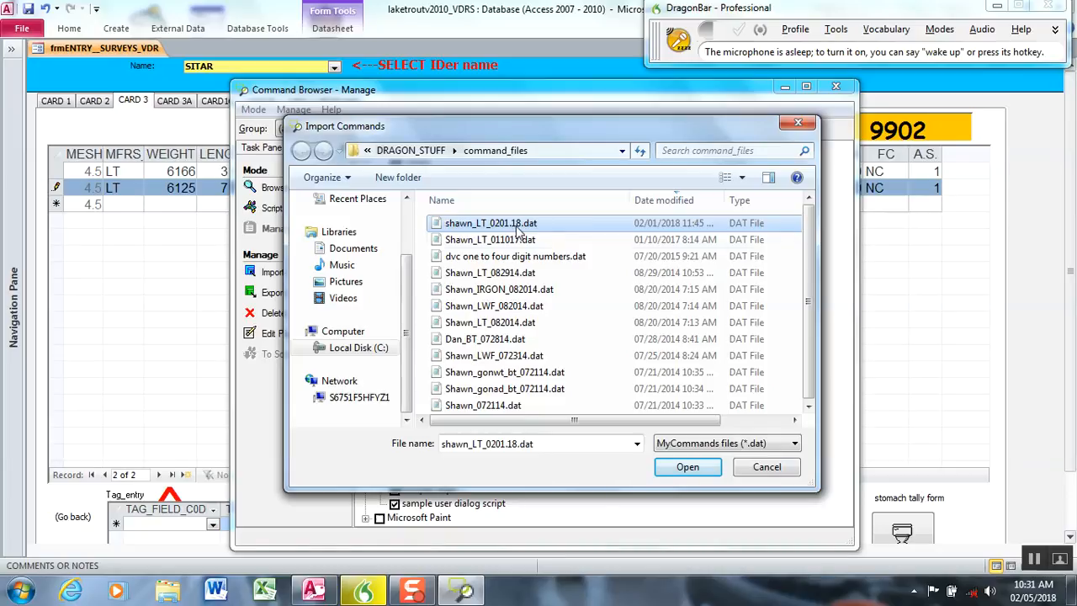
mouse_move(485, 233)
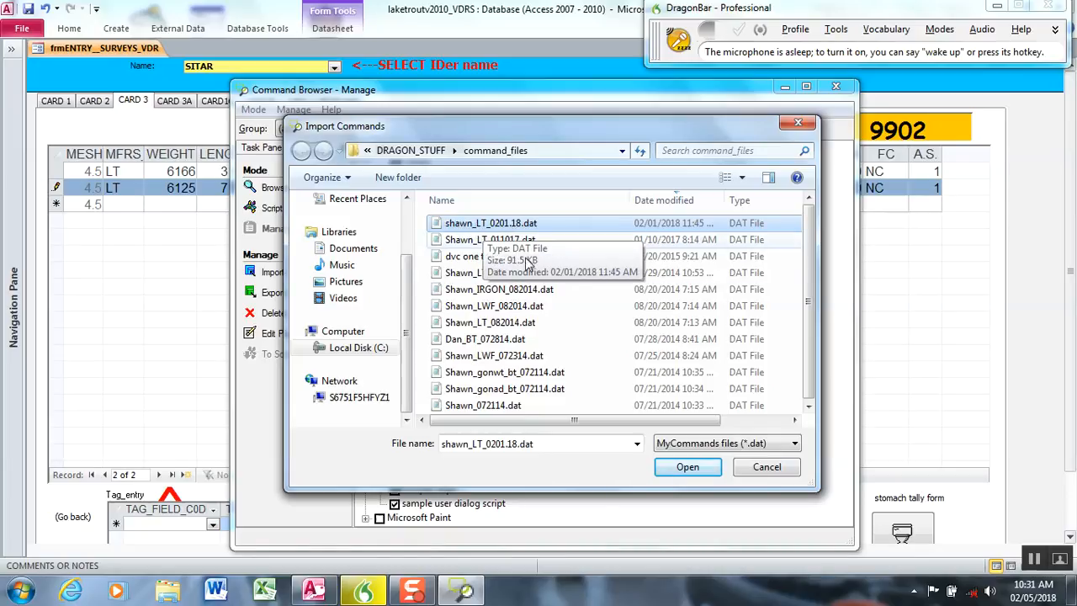
left_click(687, 466)
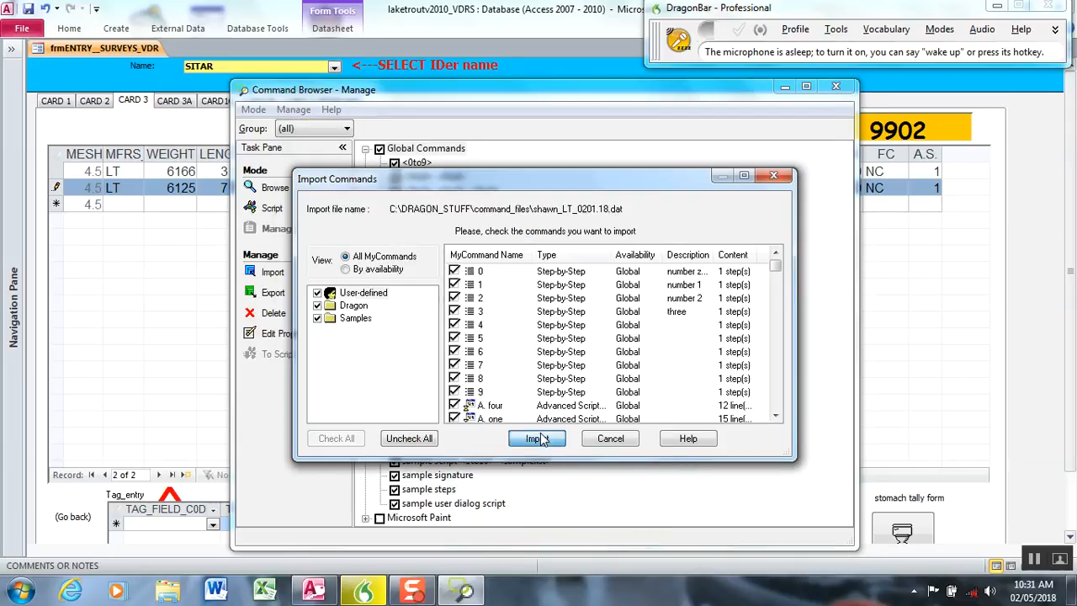
left_click(535, 438)
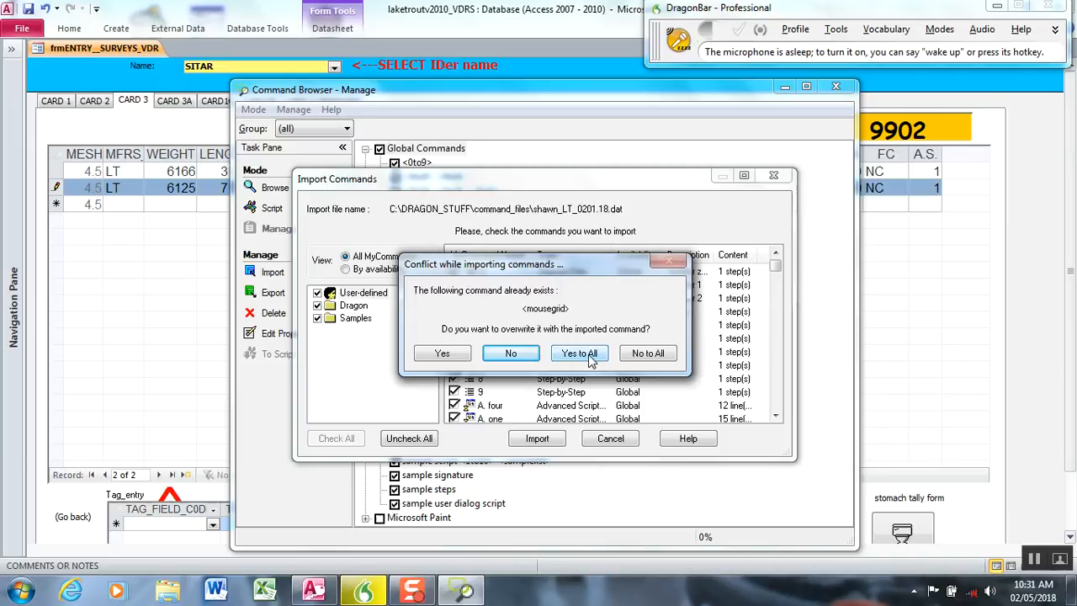
left_click(579, 353)
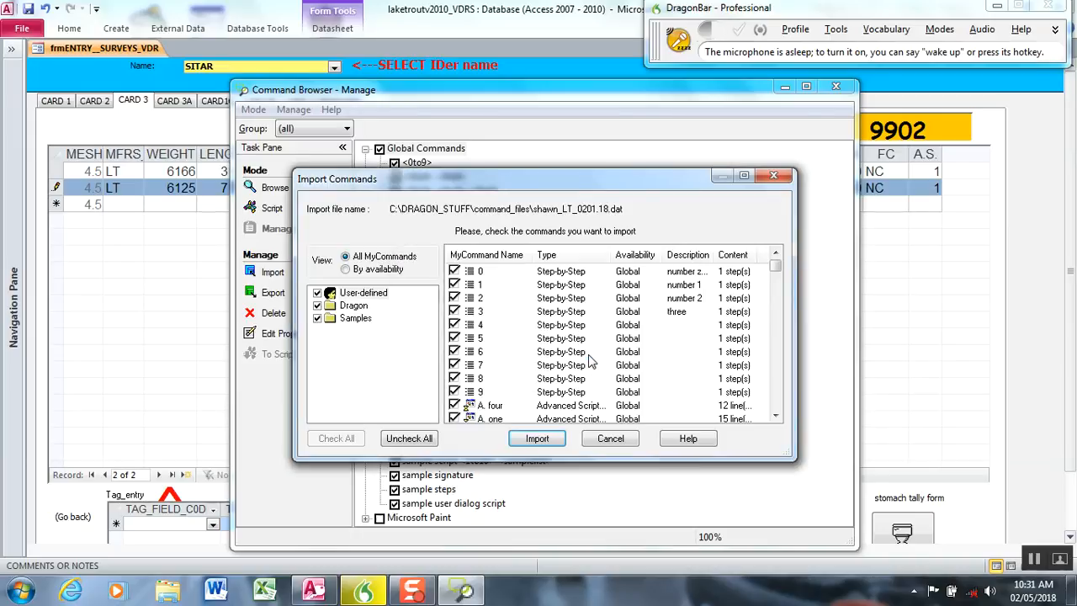
left_click(537, 438)
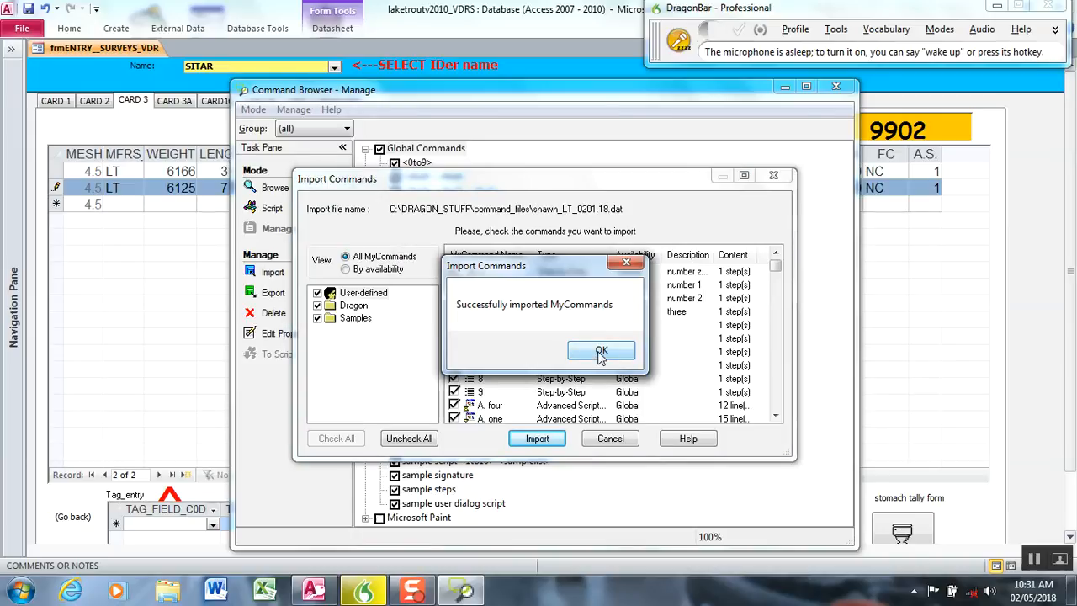
left_click(601, 352)
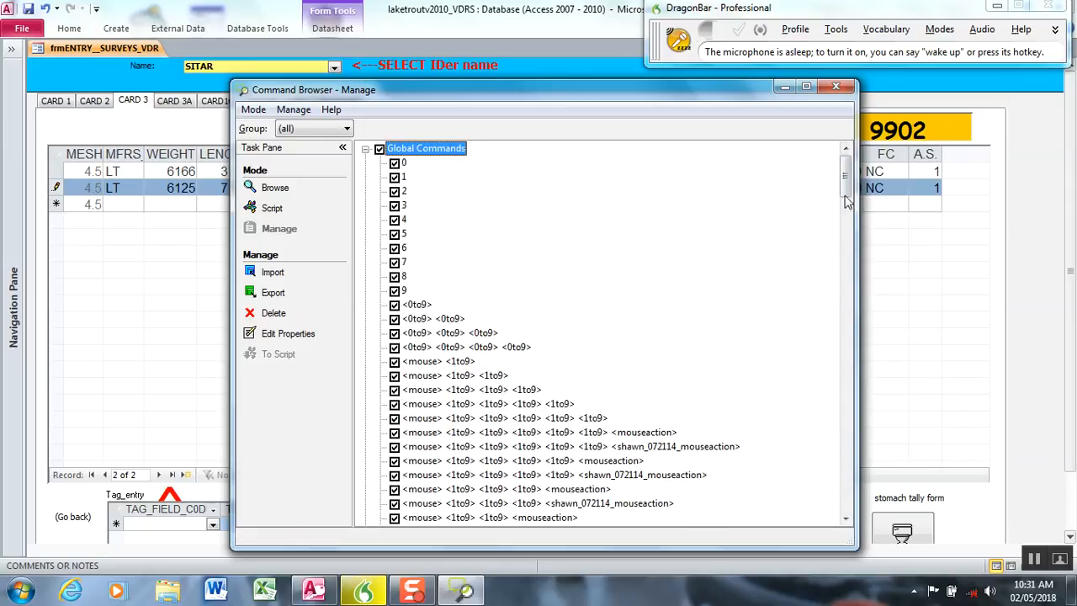
Step: Scroll through the imported commands list and nudge the Command Browser window left
scroll("down", 3)
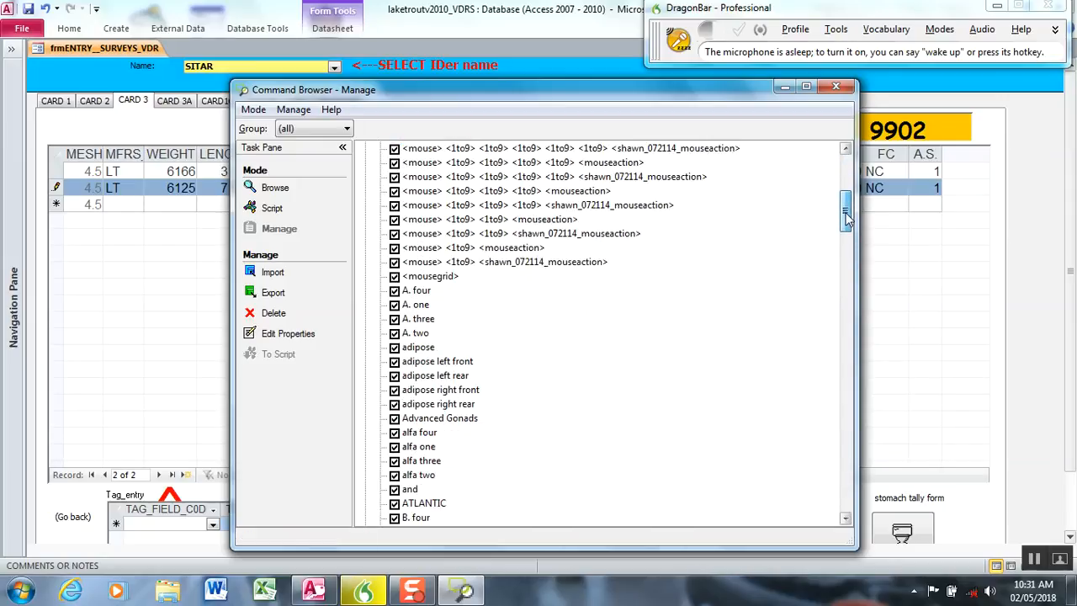
scroll("down", 3)
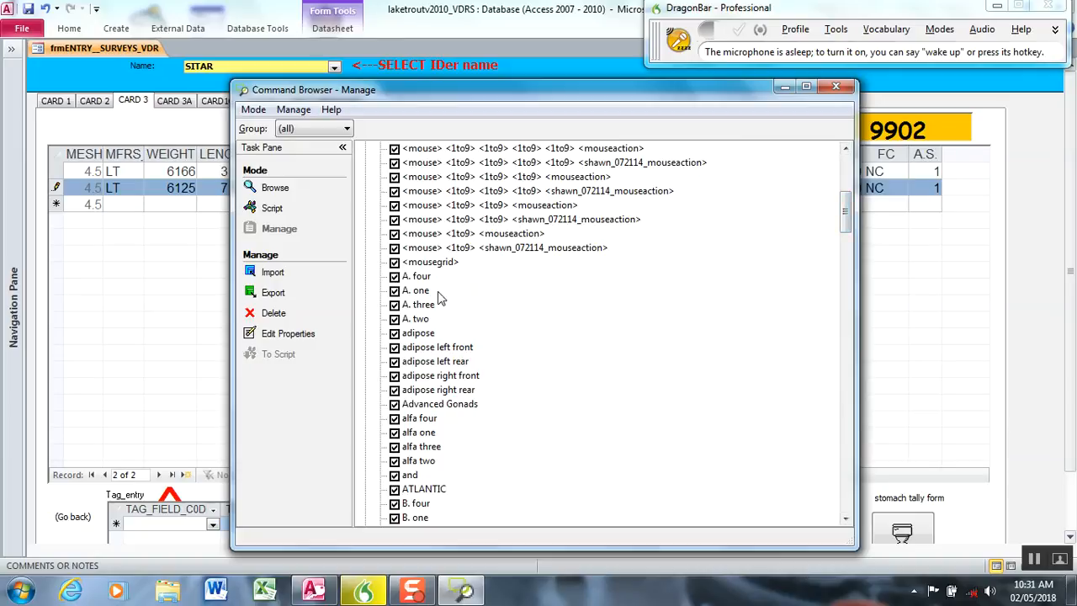
mouse_move(475, 345)
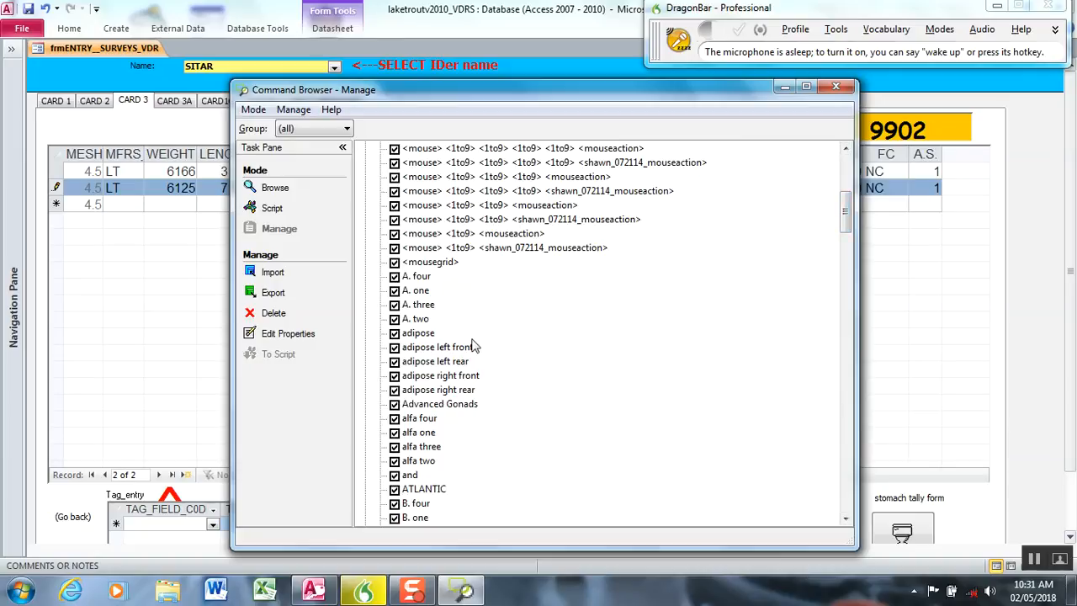
mouse_move(474, 390)
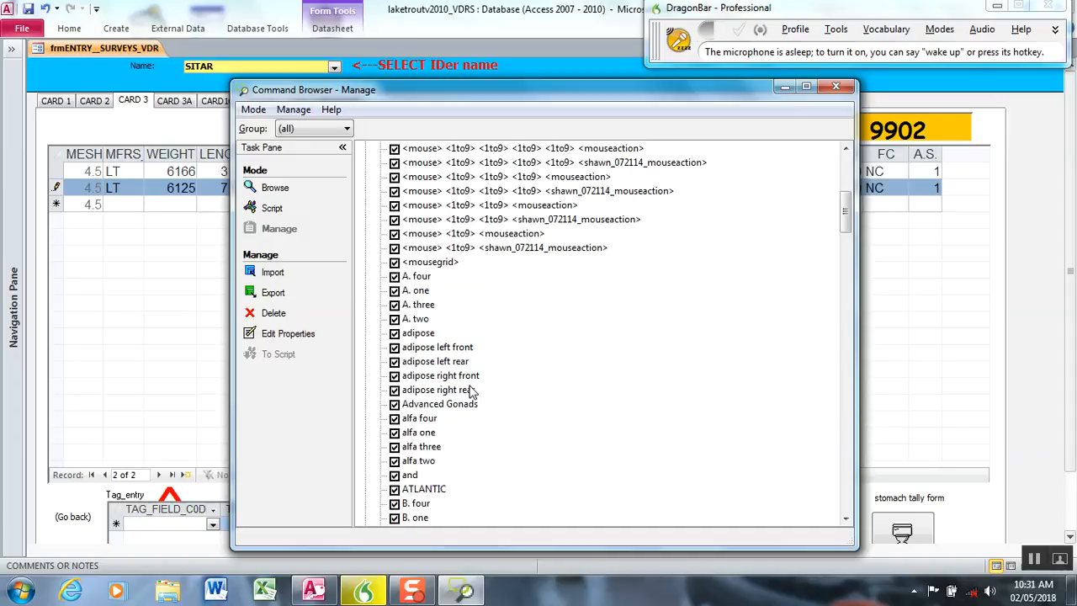
mouse_move(857, 192)
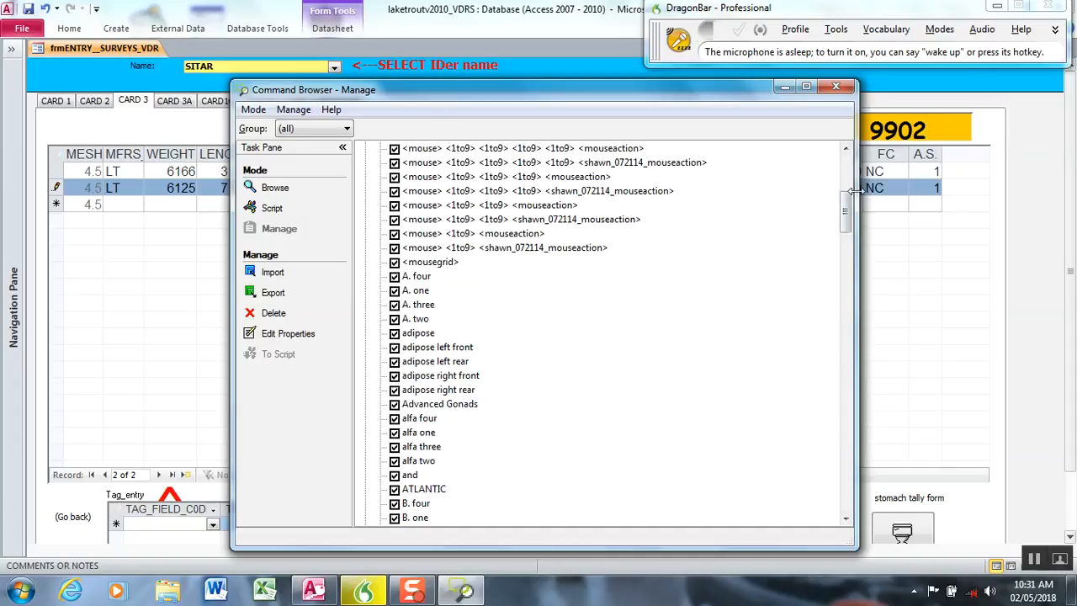
mouse_move(884, 192)
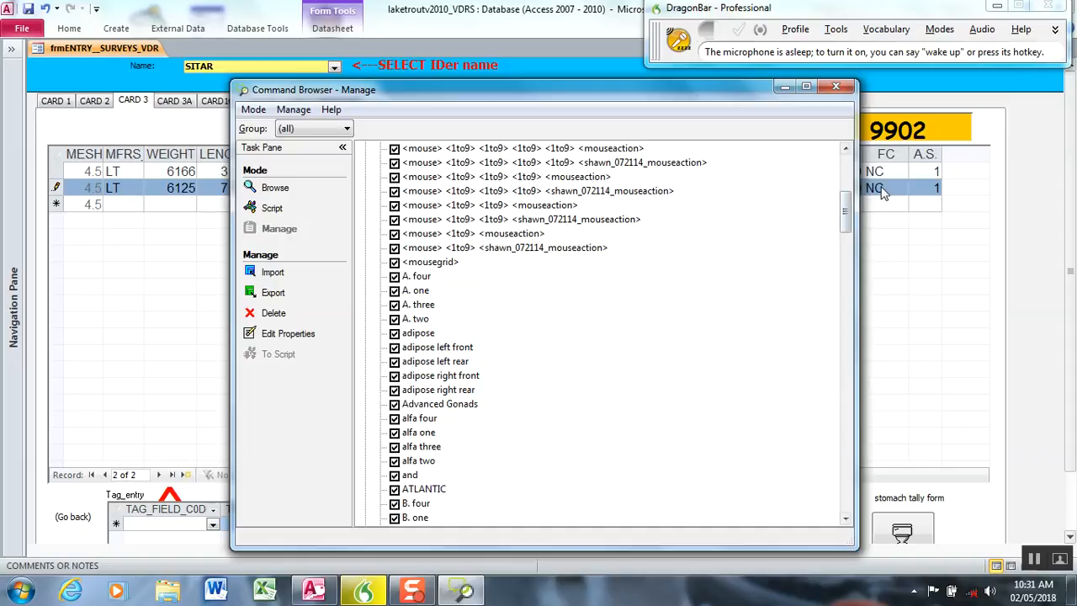
left_click_drag(547, 91, 535, 91)
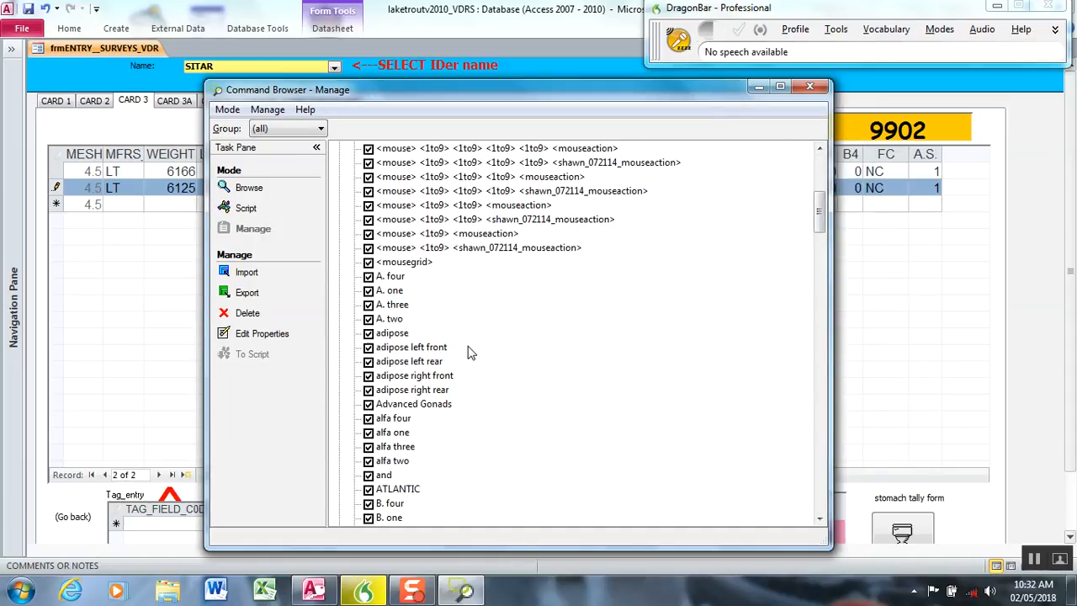
mouse_move(485, 377)
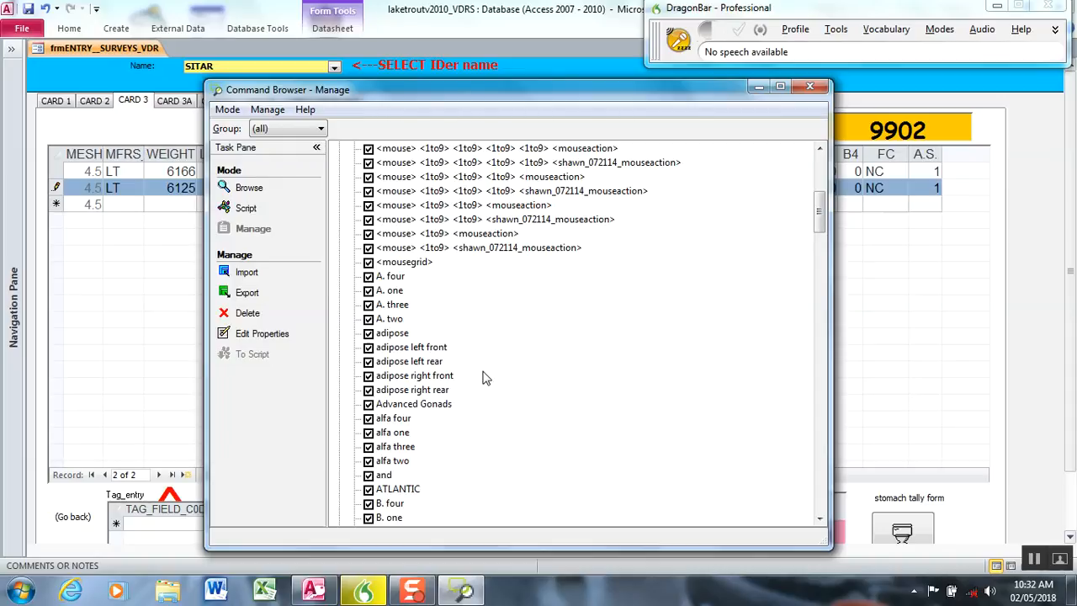
mouse_move(497, 366)
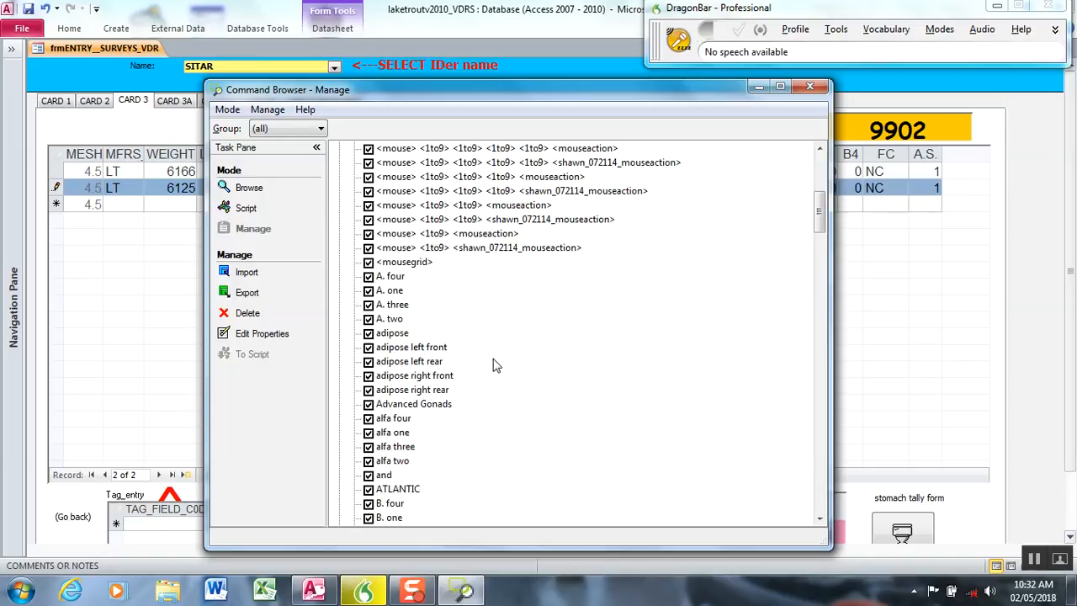
mouse_move(589, 267)
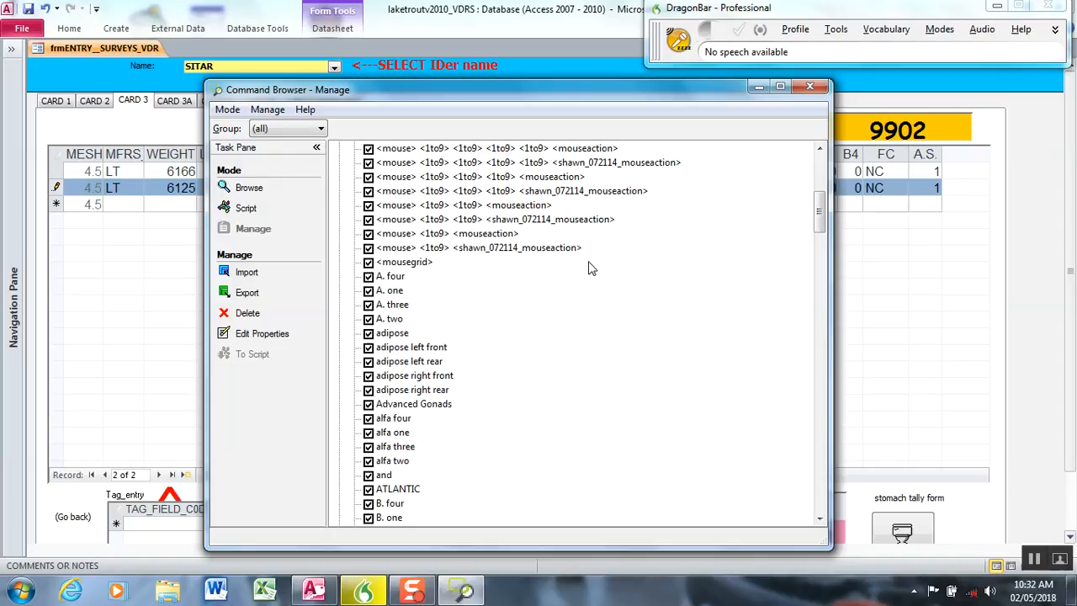
scroll("down", 3)
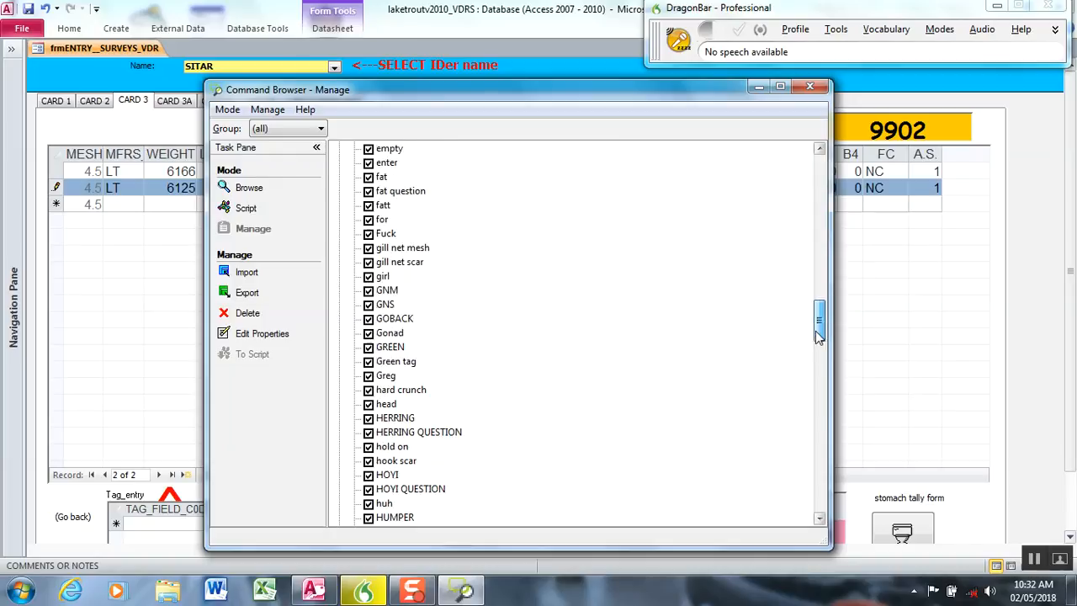
scroll("down", 3)
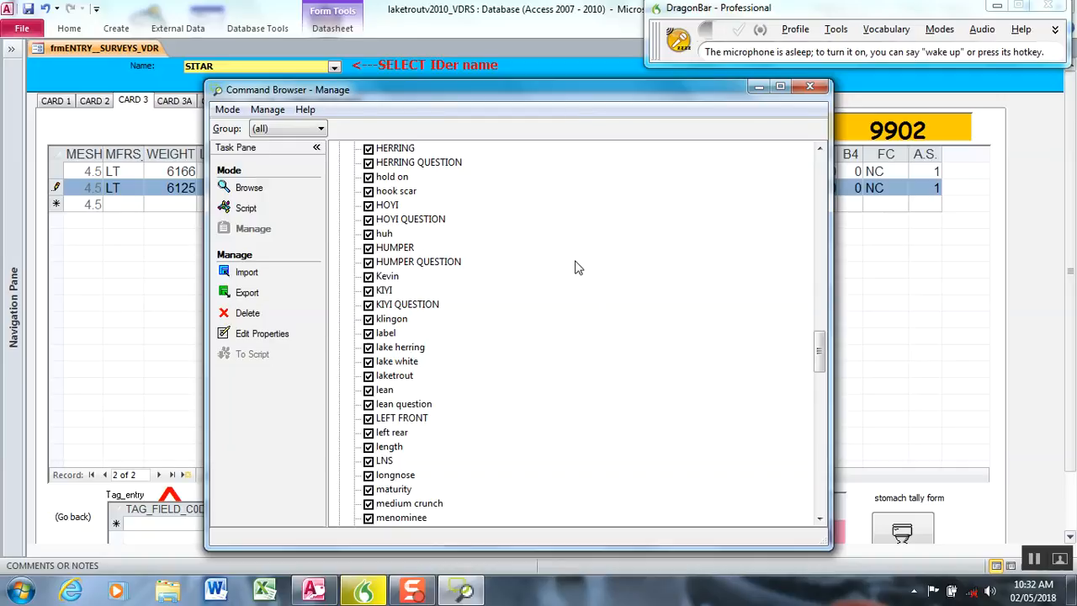
mouse_move(433, 279)
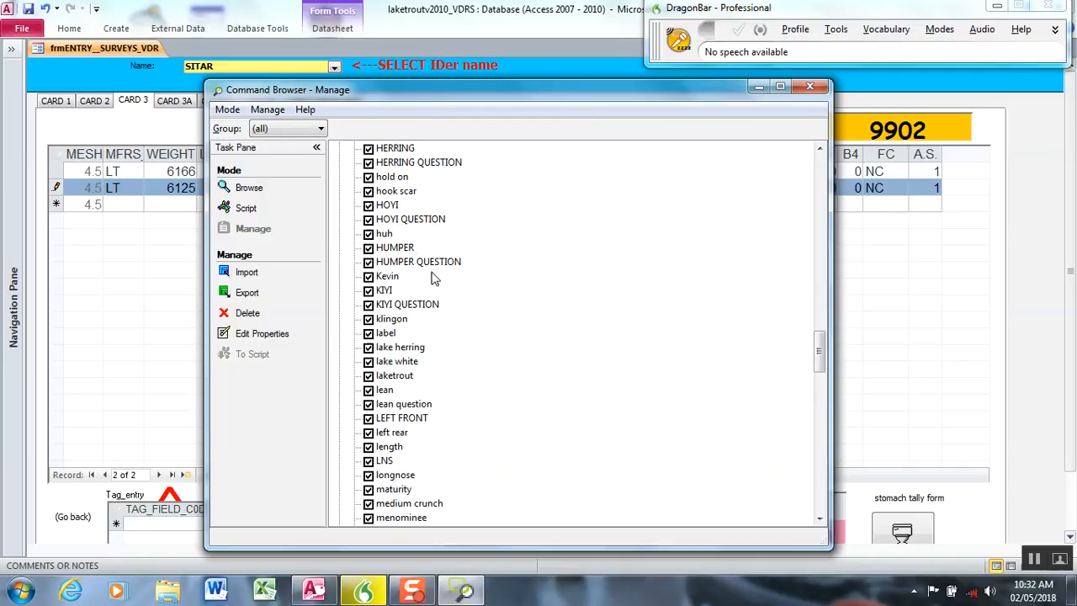
Step: View the checked commands' properties, cancel, and switch to the Script view of Global Commands
left_click(263, 334)
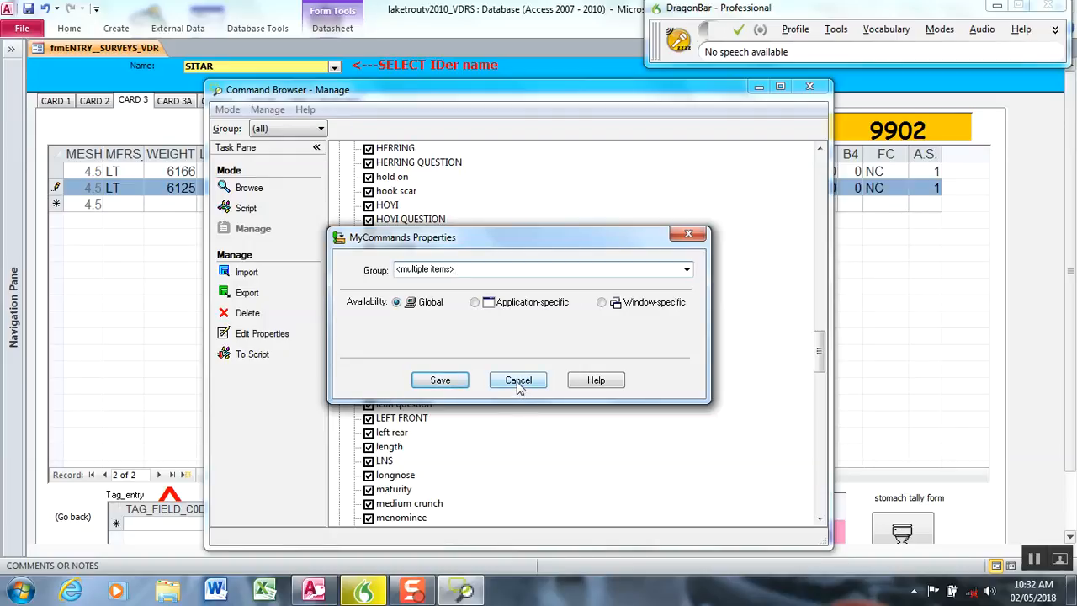
left_click(519, 381)
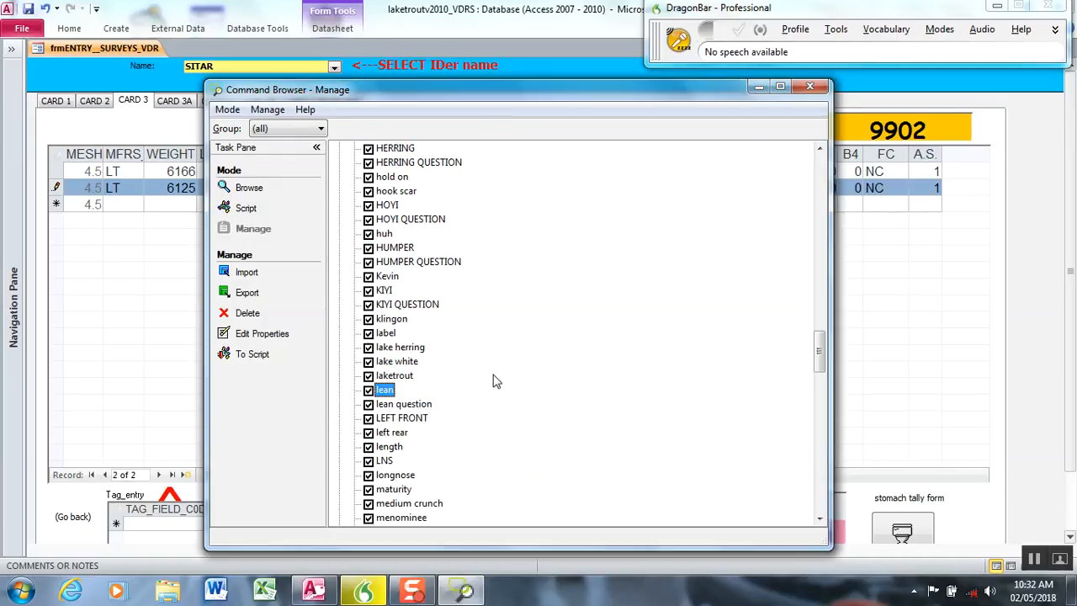
mouse_move(246, 293)
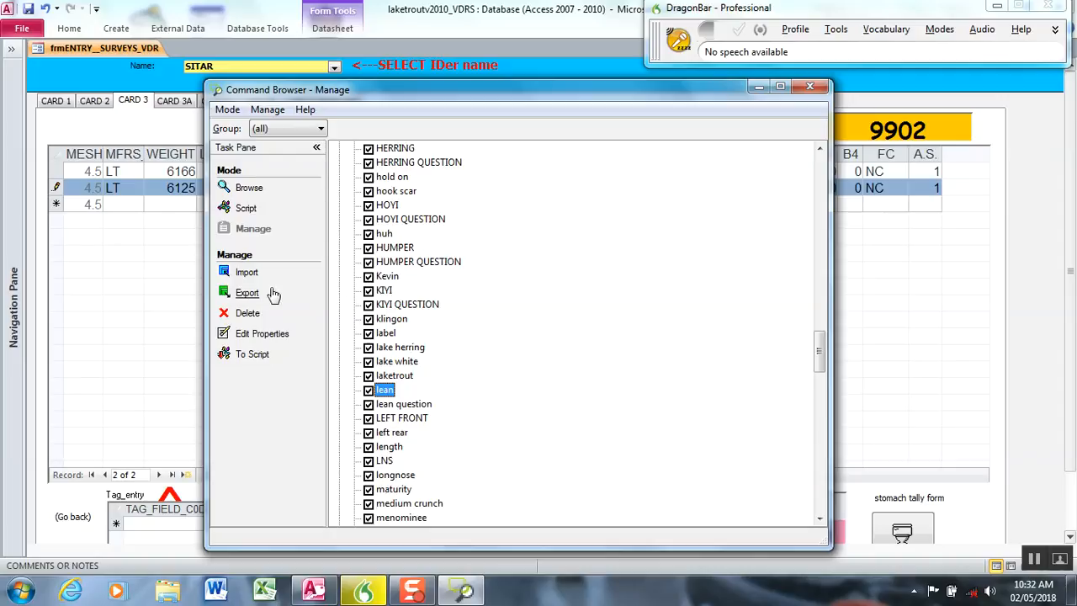
left_click(246, 209)
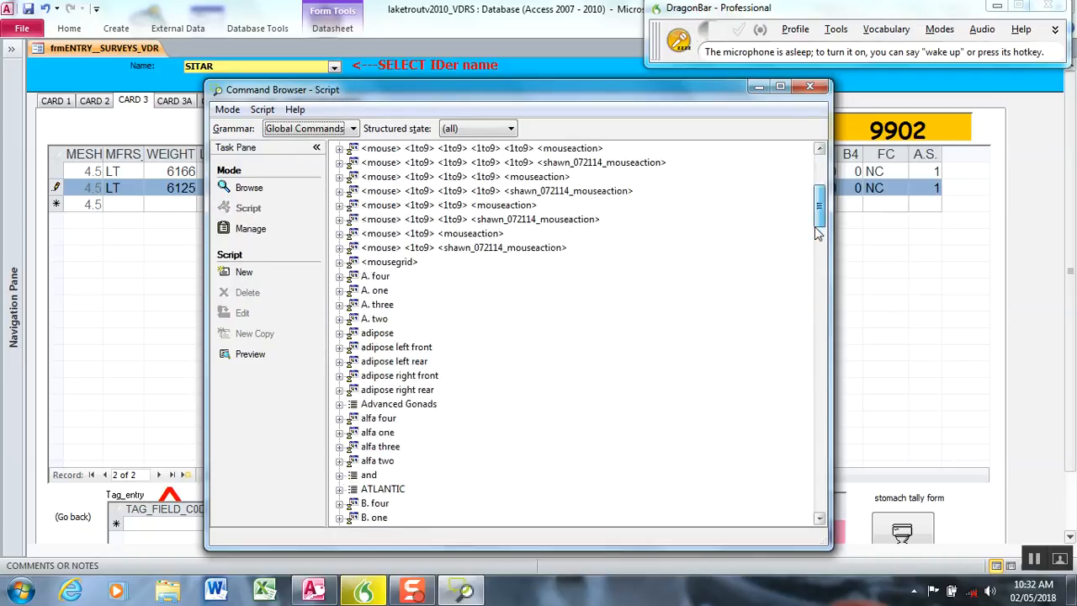
Step: Voice-train the spoken word for the 'fat' command in MyCommands Editor and save it
scroll("down", 3)
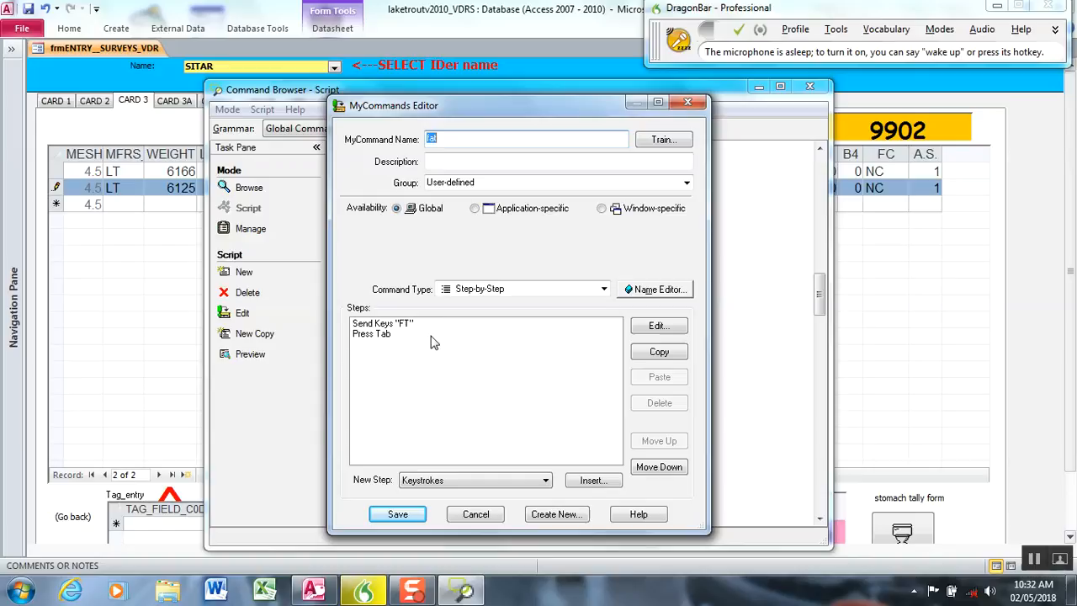
mouse_move(421, 339)
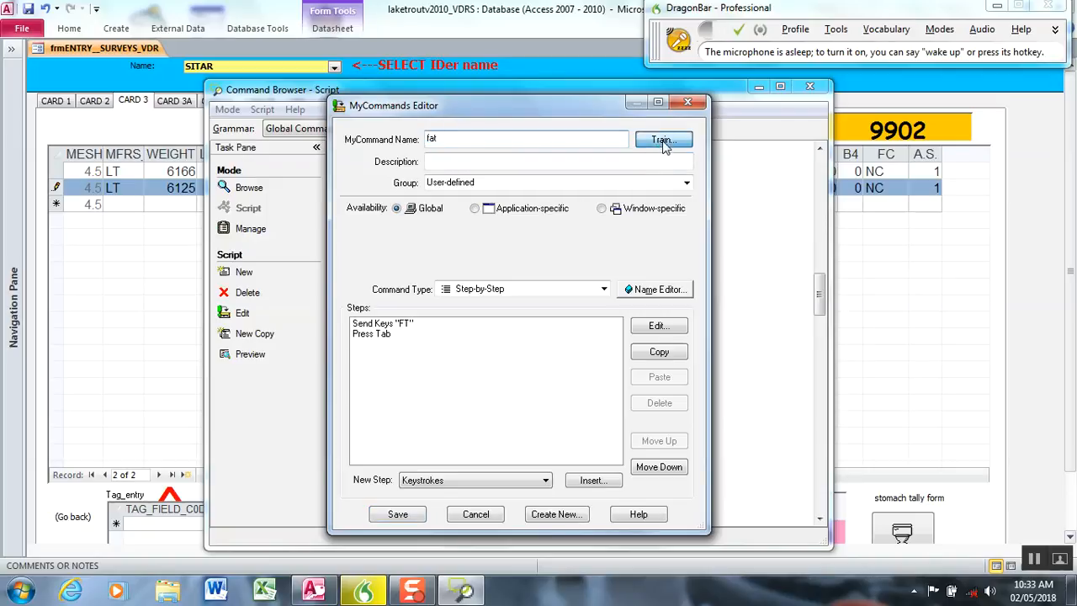
left_click(663, 140)
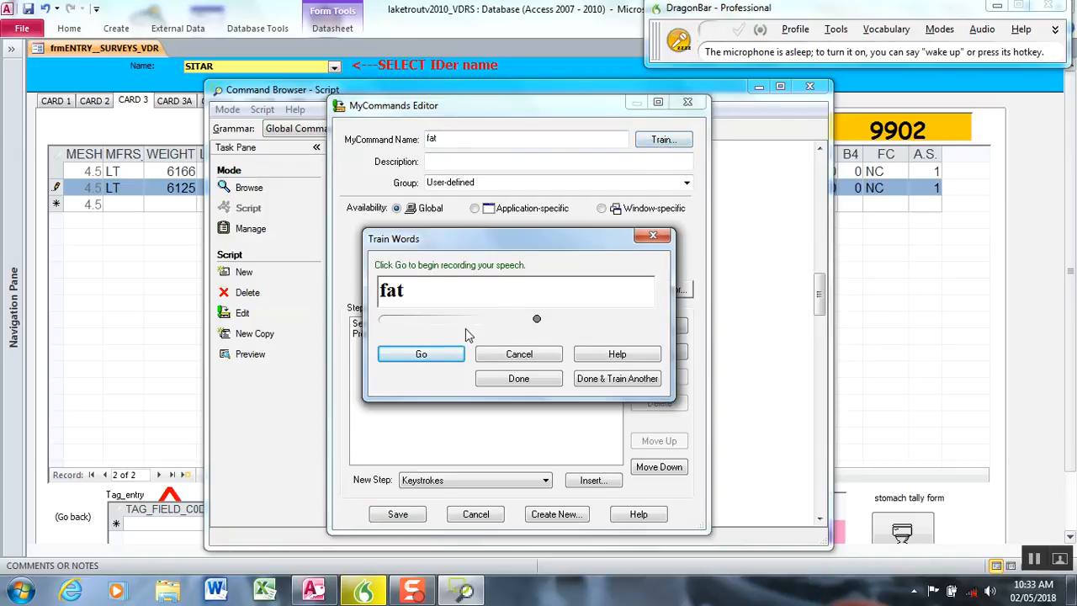
left_click(420, 353)
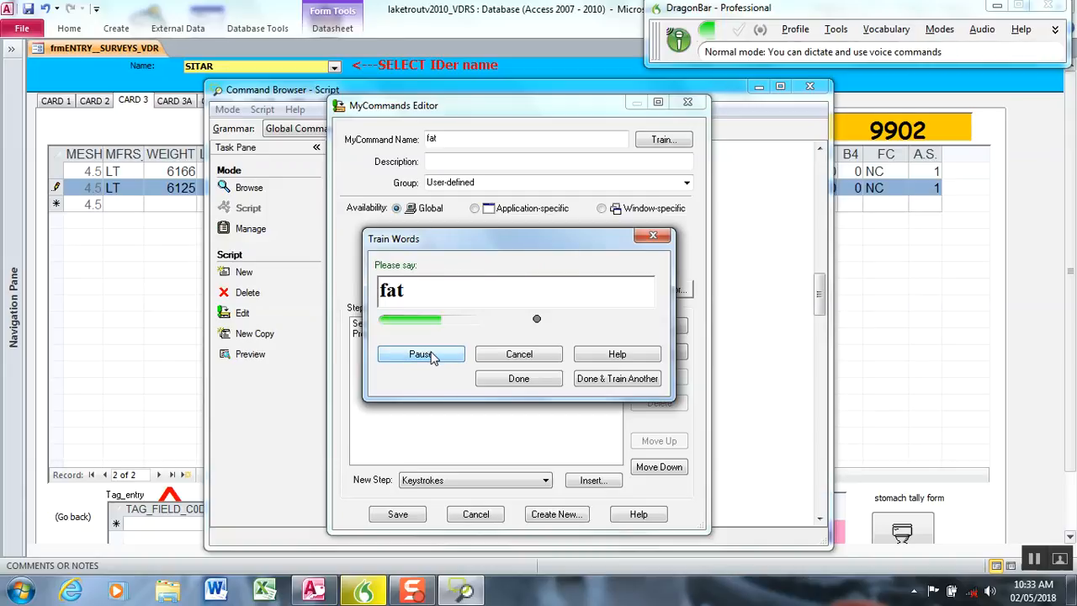
left_click(518, 377)
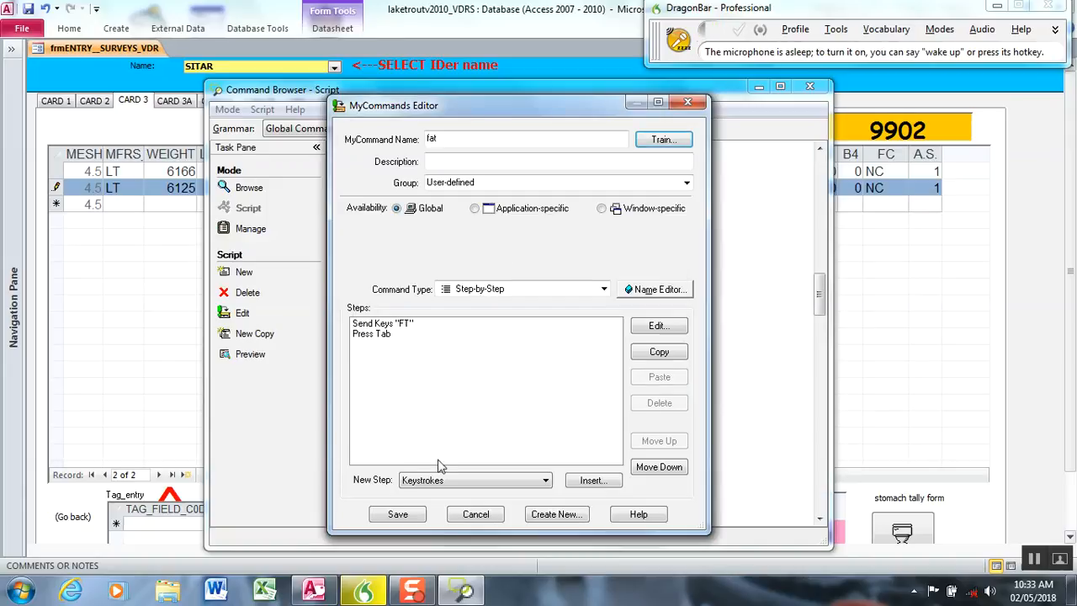
left_click(397, 515)
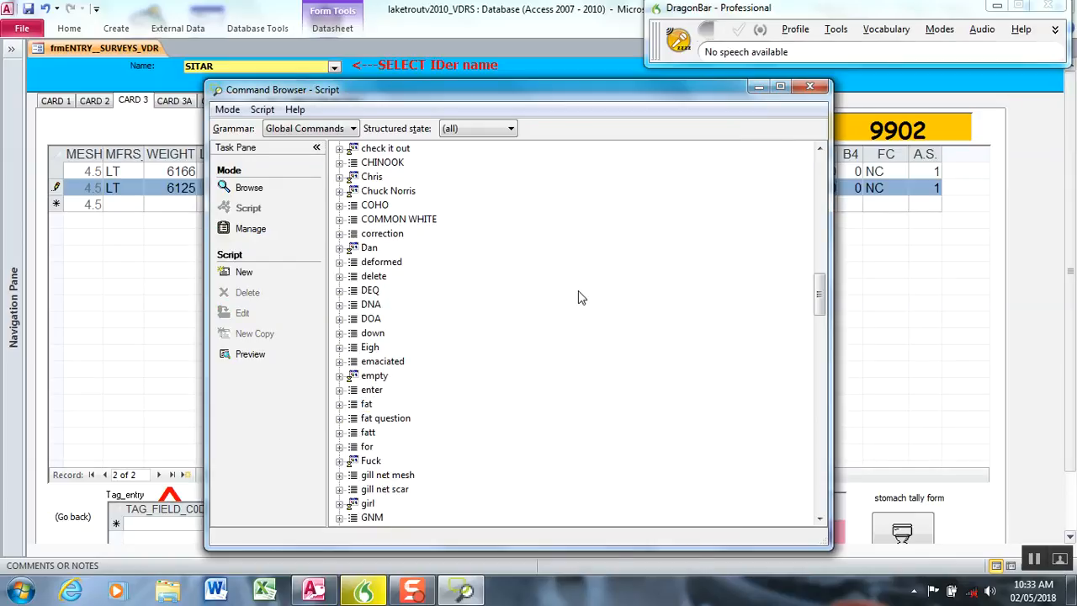
mouse_move(501, 279)
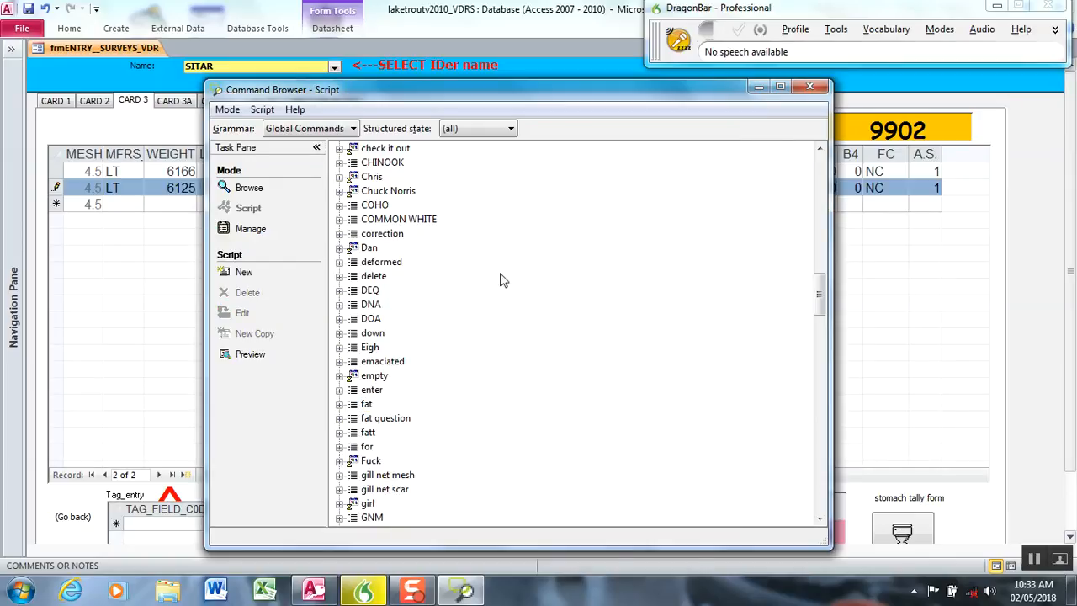
mouse_move(715, 189)
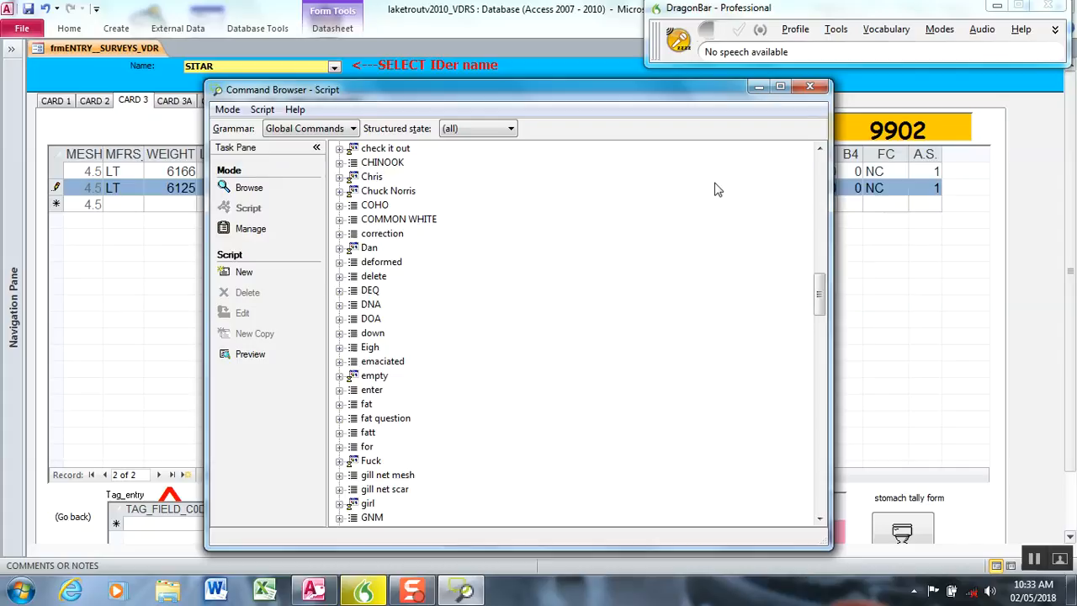
mouse_move(707, 96)
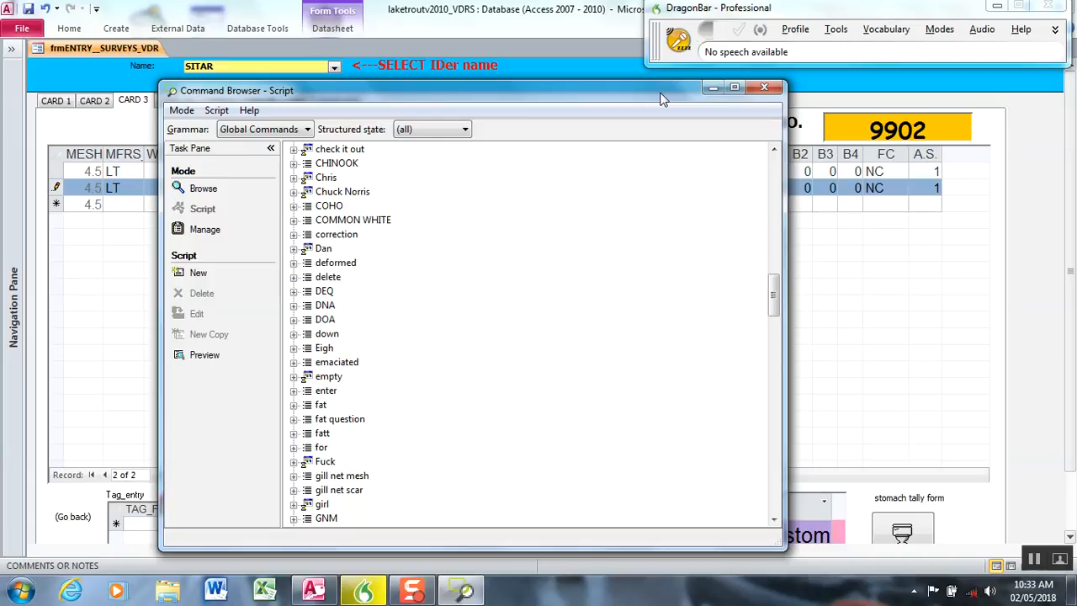
Step: Close the Command Browser, returning to the Access survey data form
left_click(764, 88)
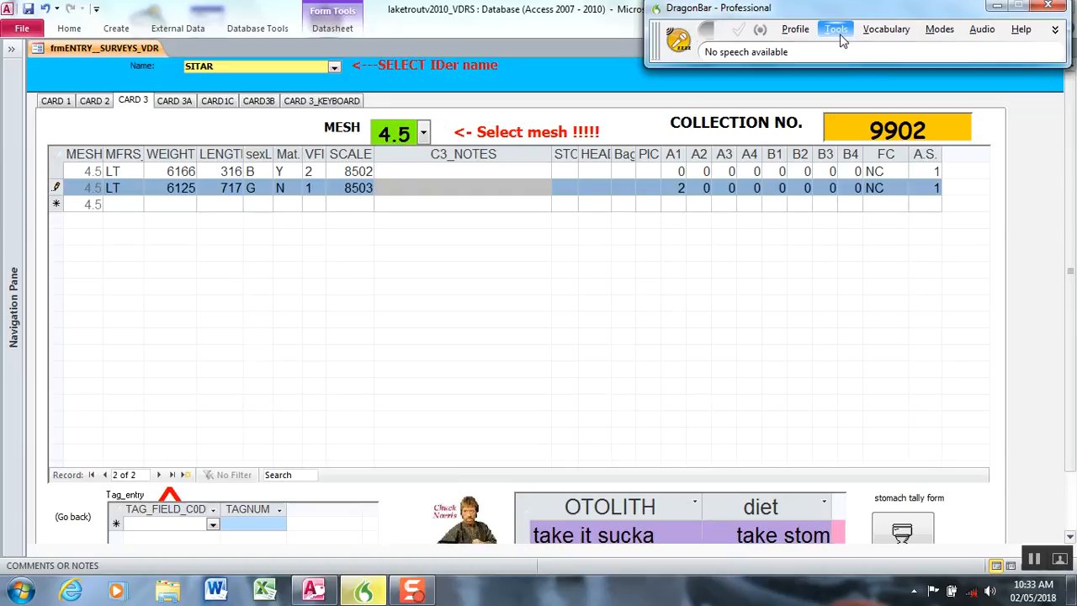
Step: Reopen the Command Browser from Tools and put it in Manage mode
left_click(835, 28)
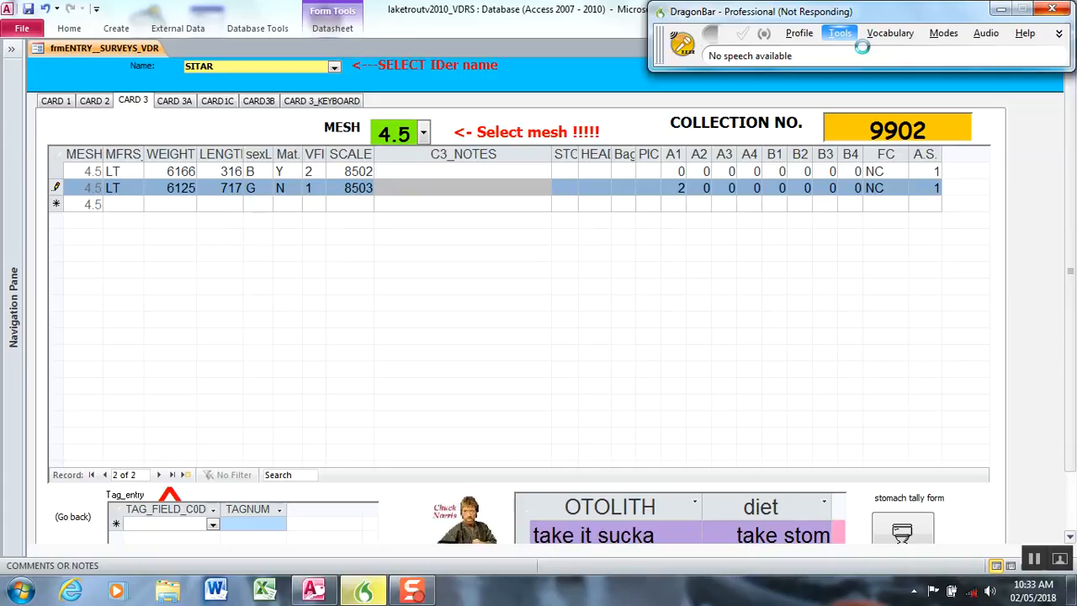
left_click(835, 31)
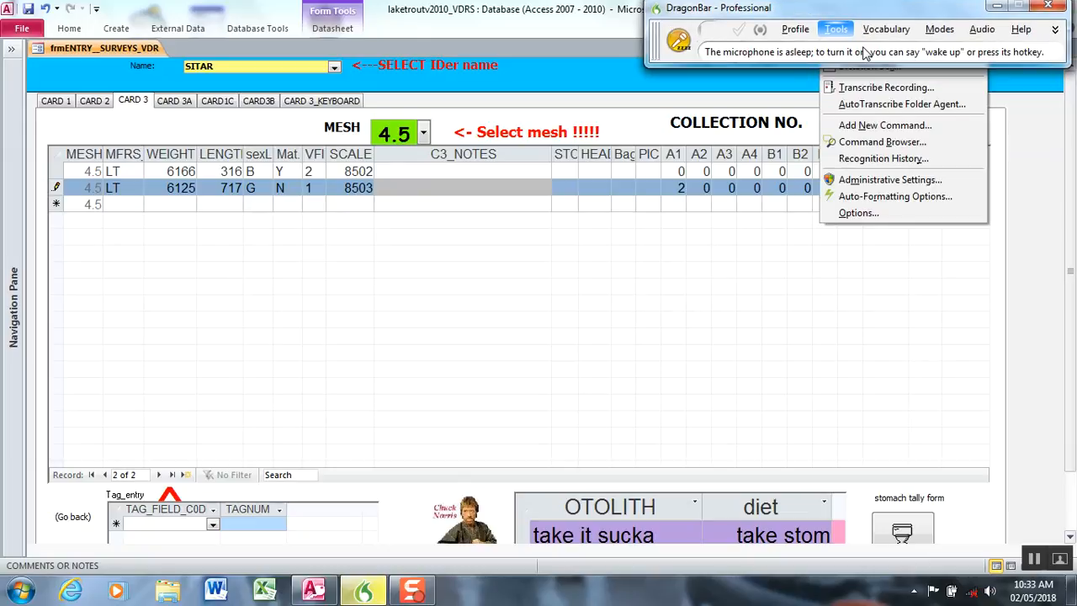
mouse_move(882, 142)
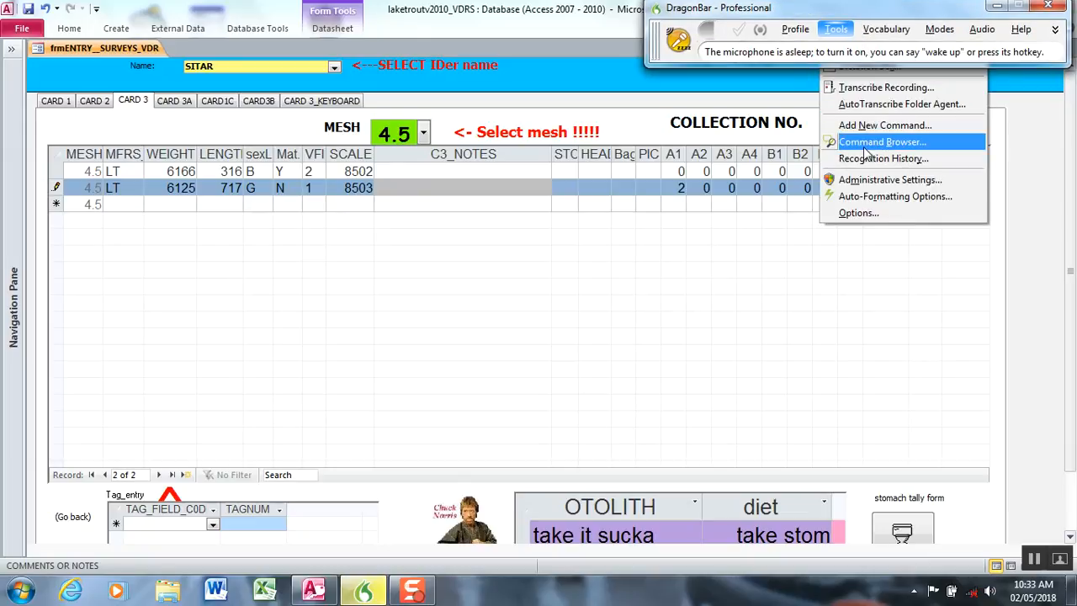
left_click(882, 142)
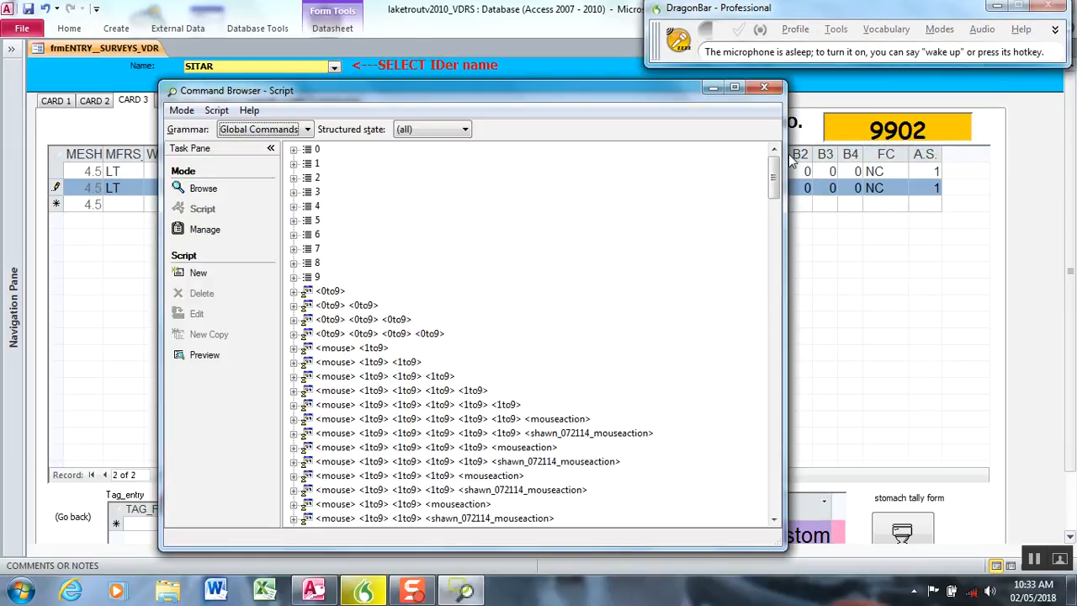
left_click(207, 229)
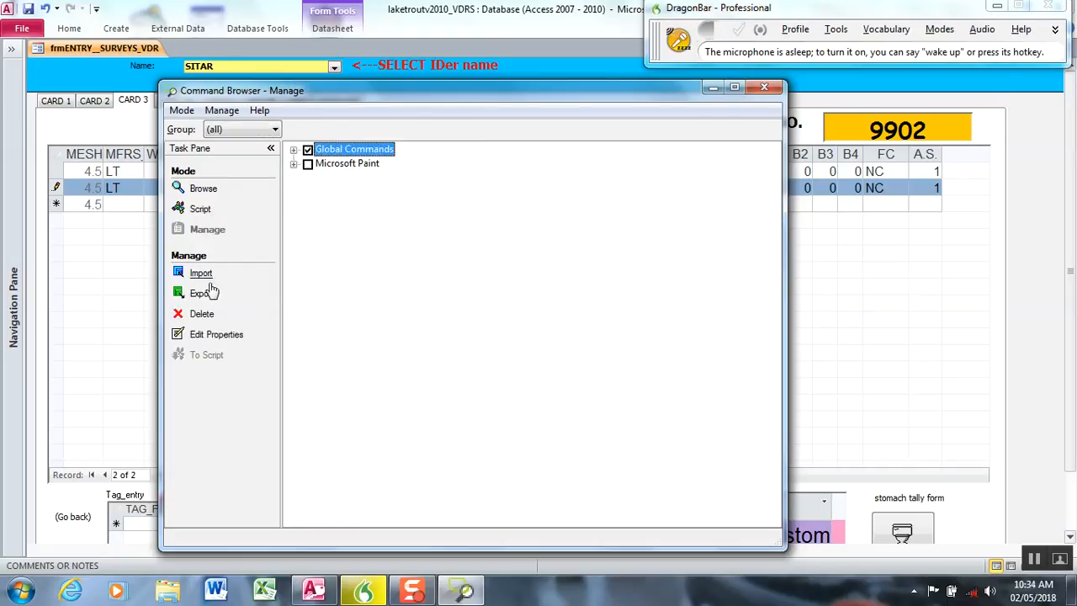
Step: Export Global Commands as shawn_LT_020618 into the command_files folder
left_click(202, 293)
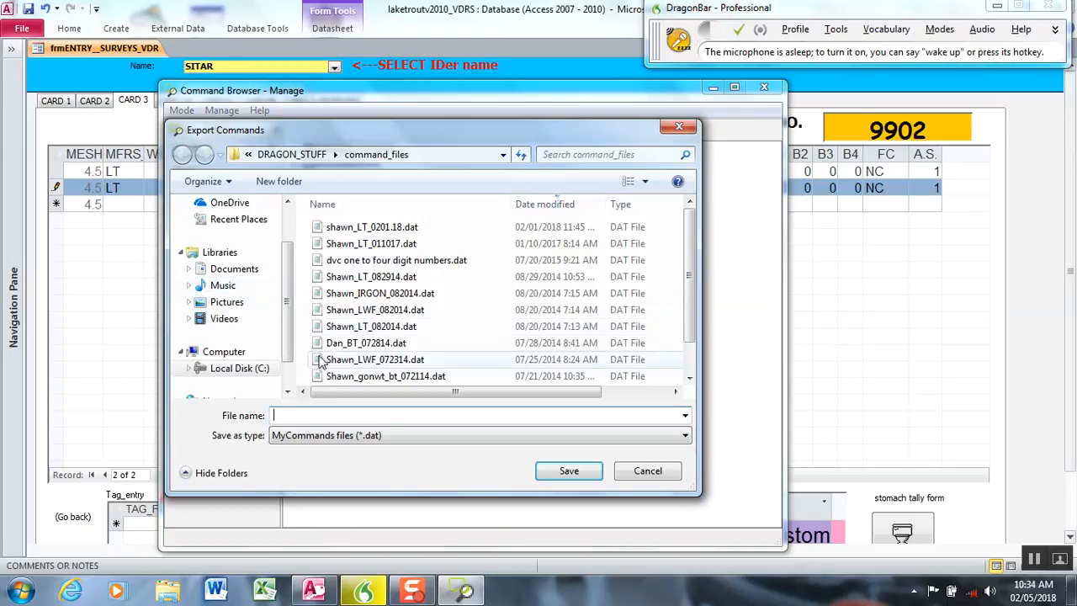
type("shawn")
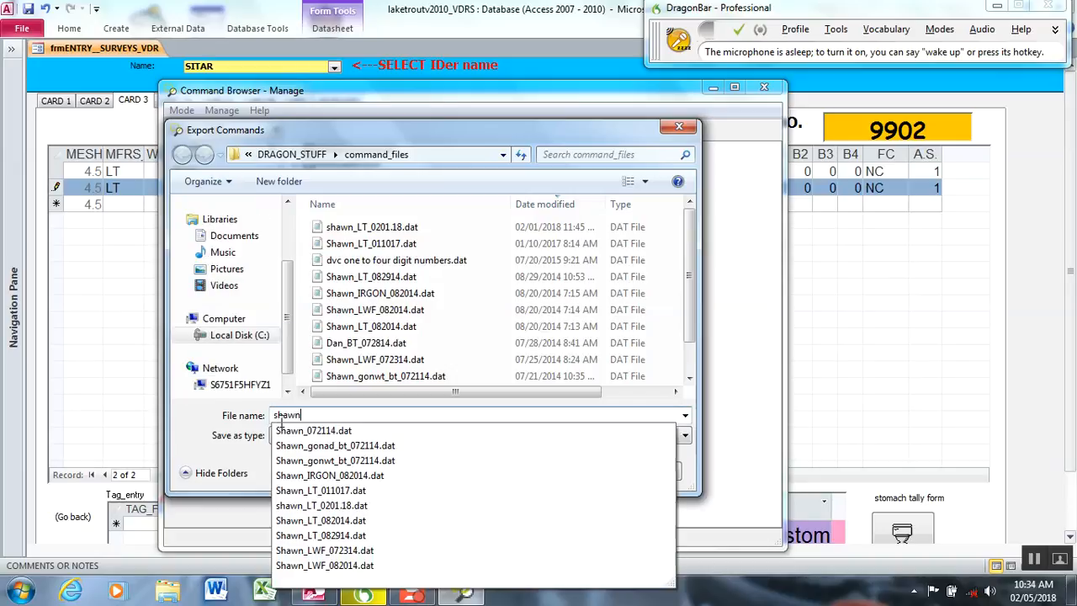
type("_LT")
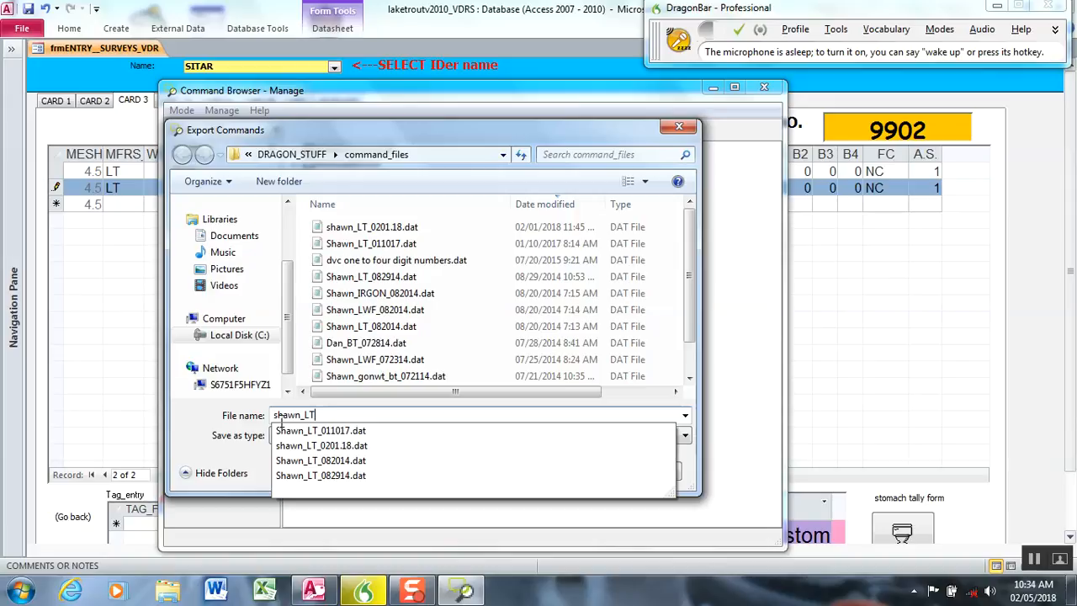
type("_02")
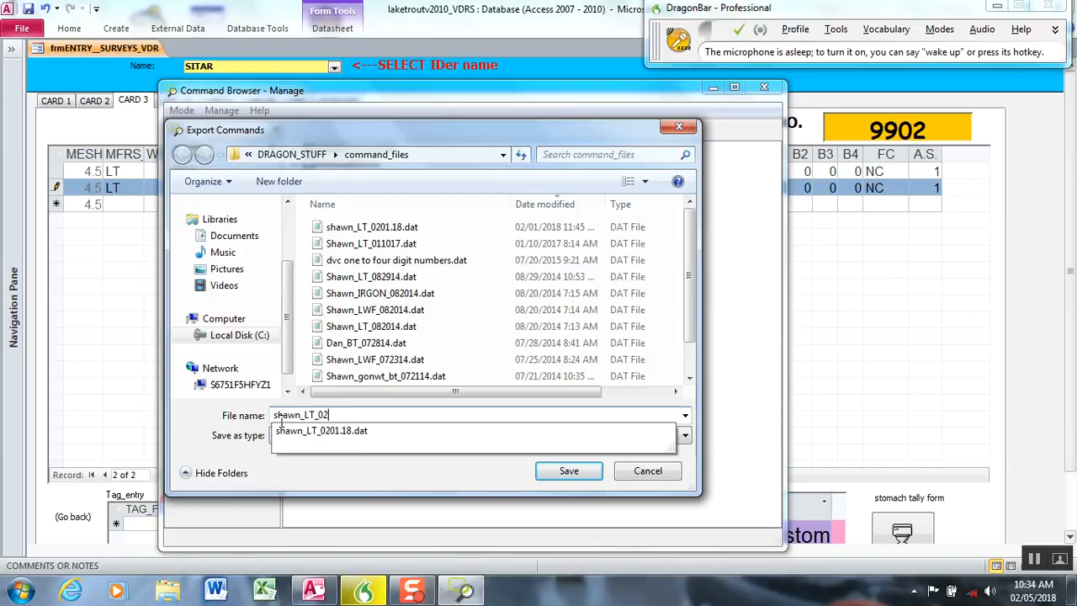
type("06")
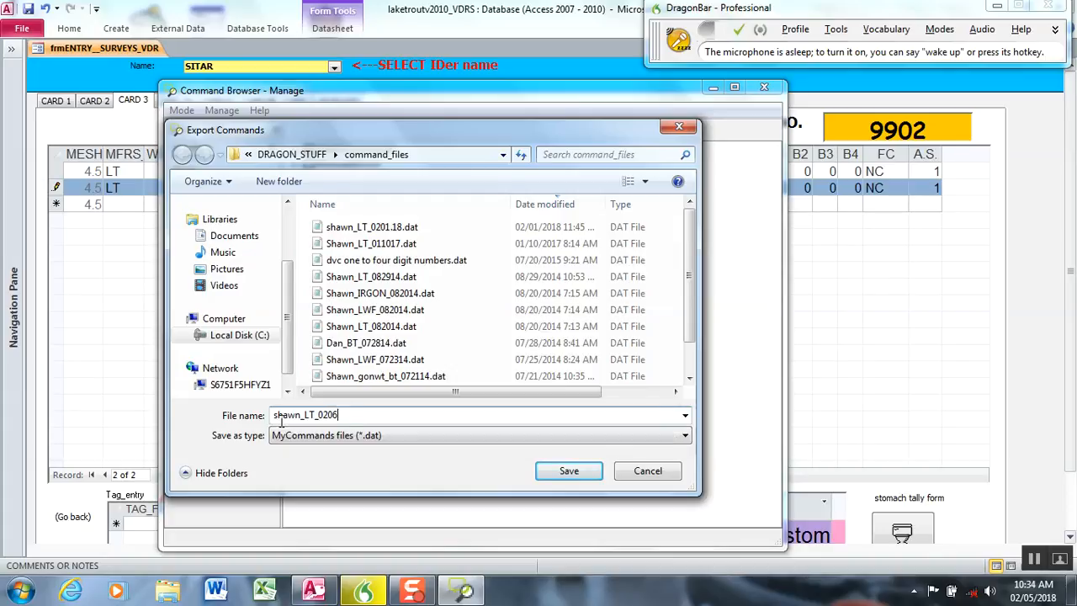
type("18")
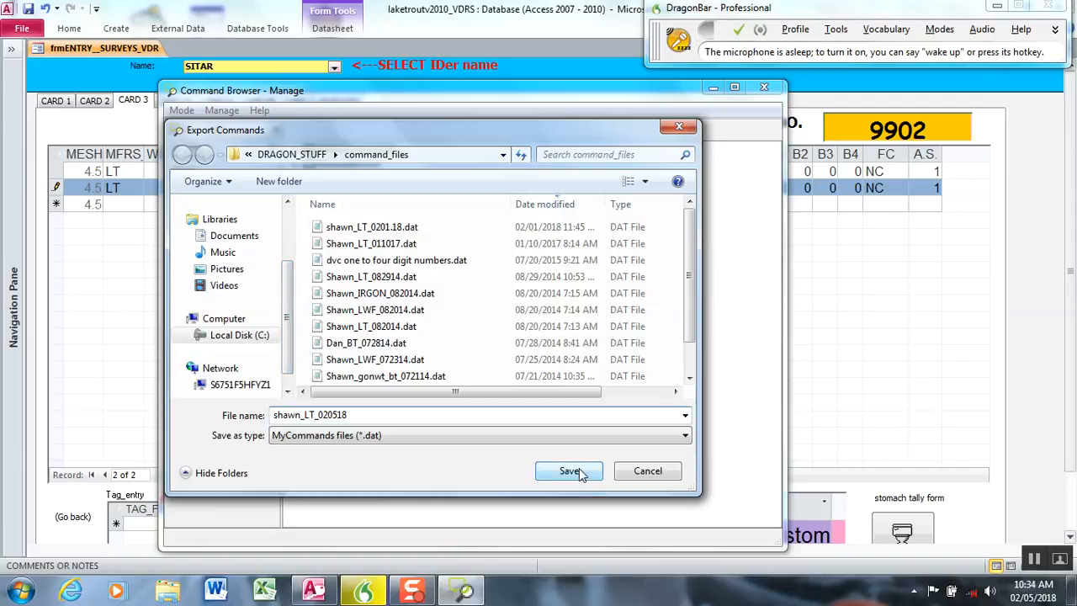
left_click(569, 472)
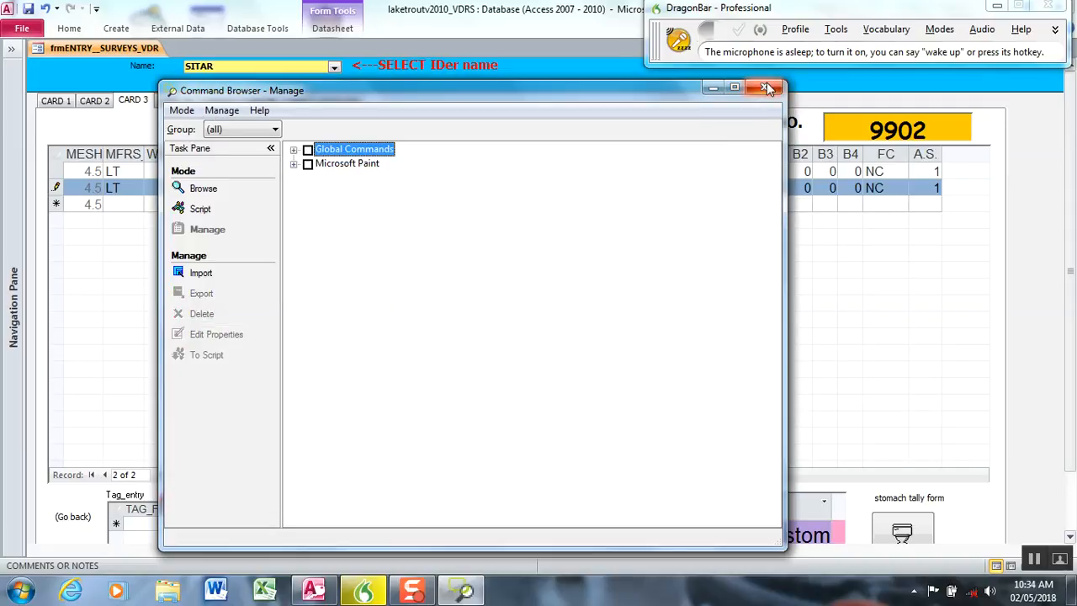